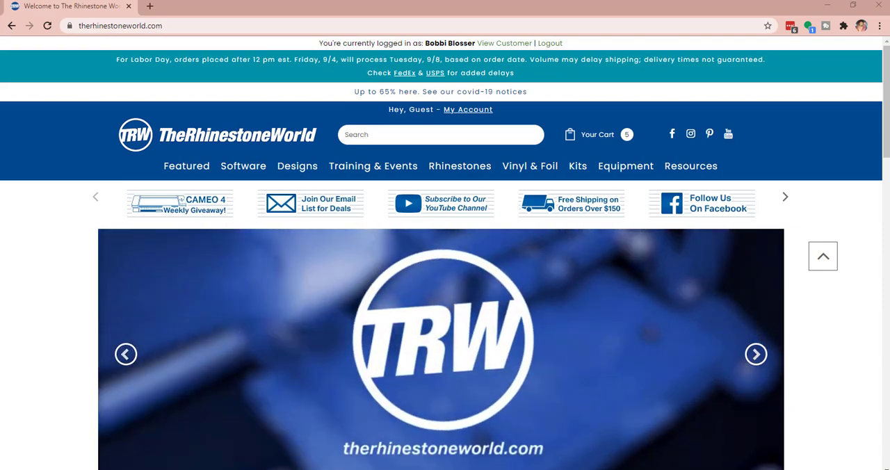
Browse Featured > New Release Mini Artwork Packs to the Fall Signs Mini Pack 1 page
click(755, 354)
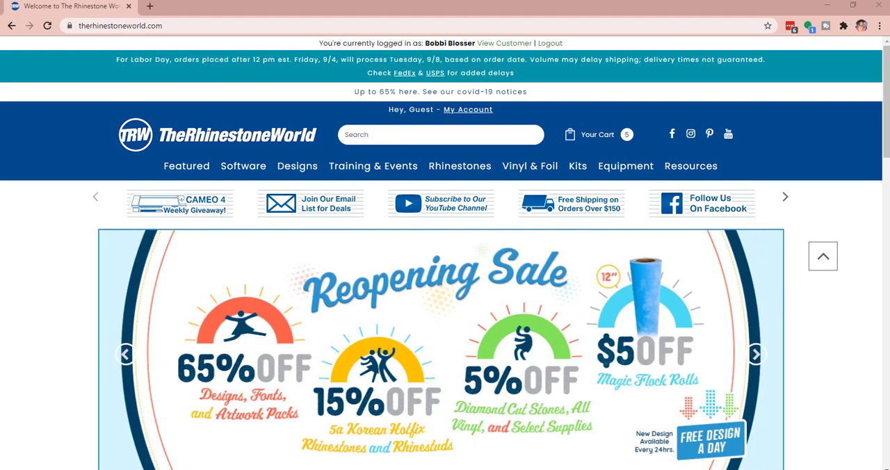
mouse_move(13, 167)
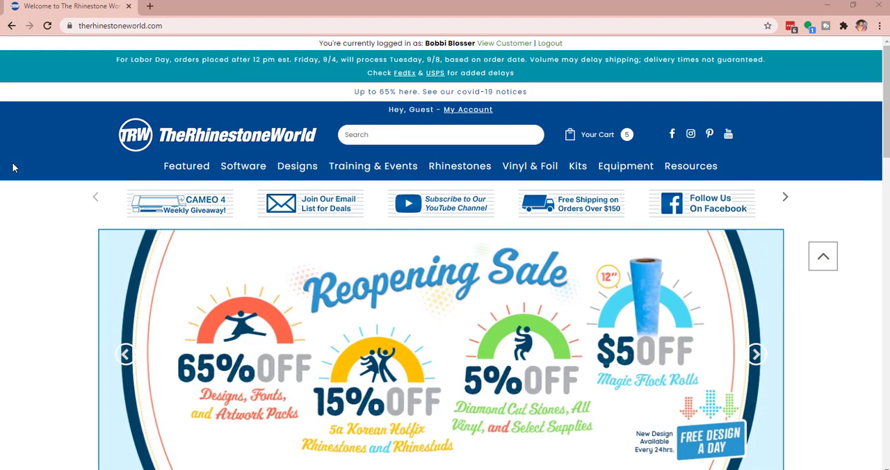
click(185, 166)
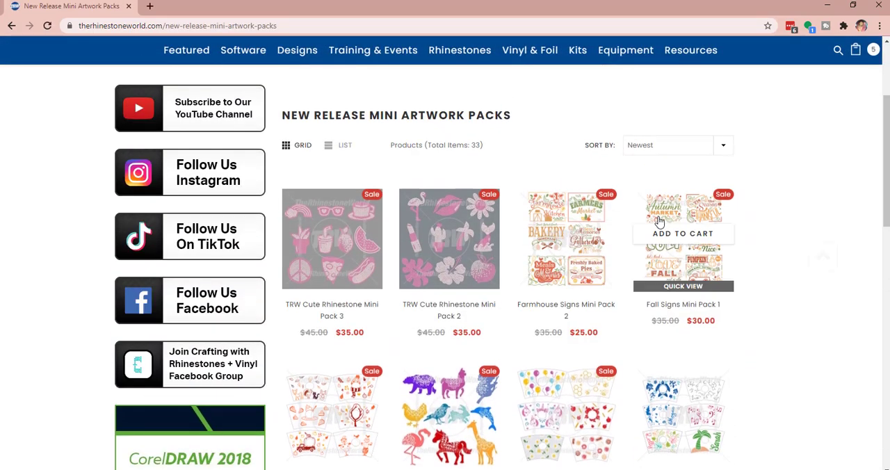
click(682, 237)
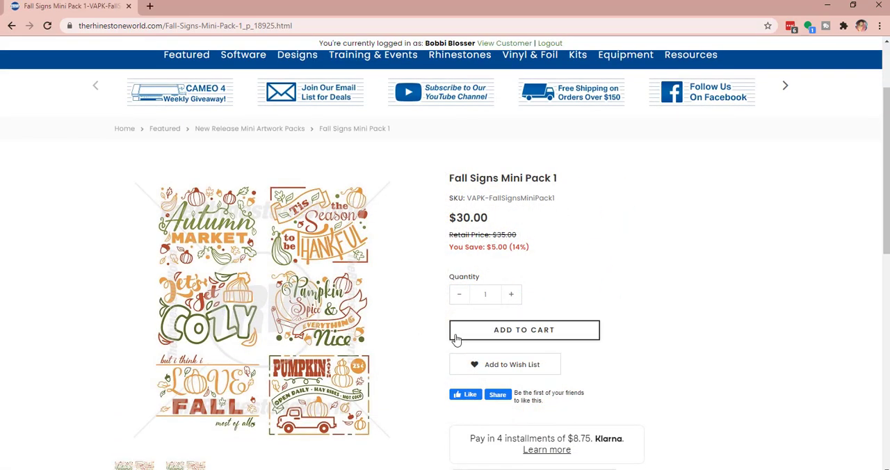
mouse_move(458, 336)
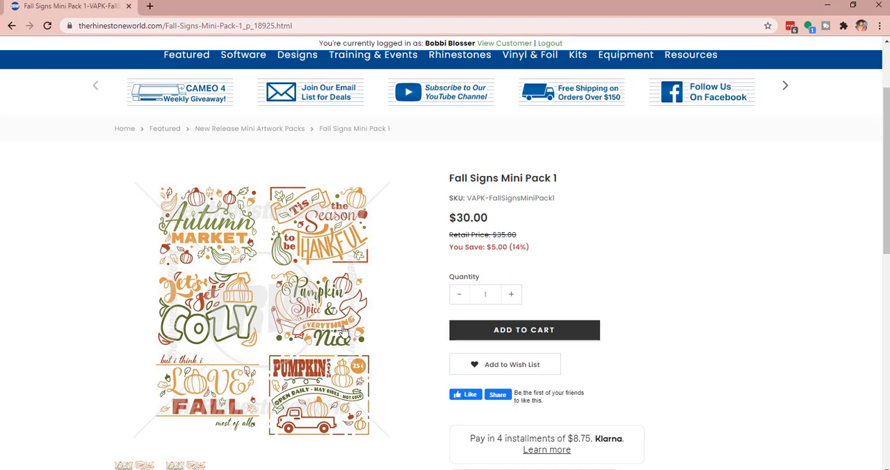
mouse_move(215, 327)
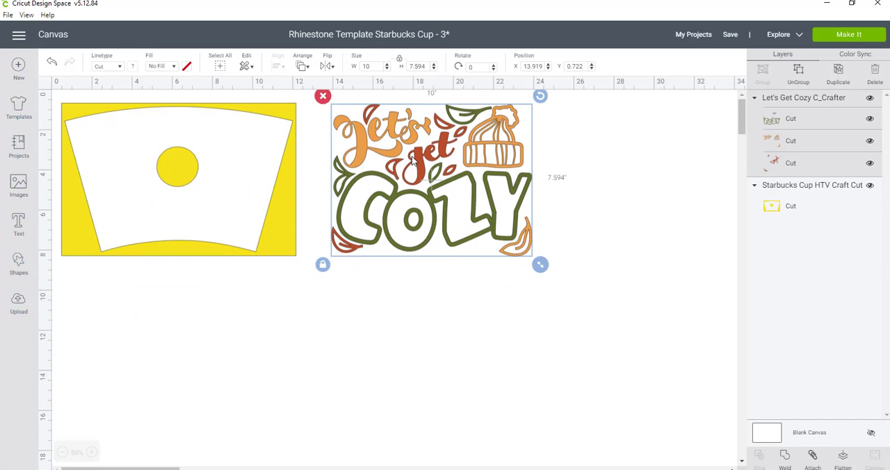
mouse_move(447, 157)
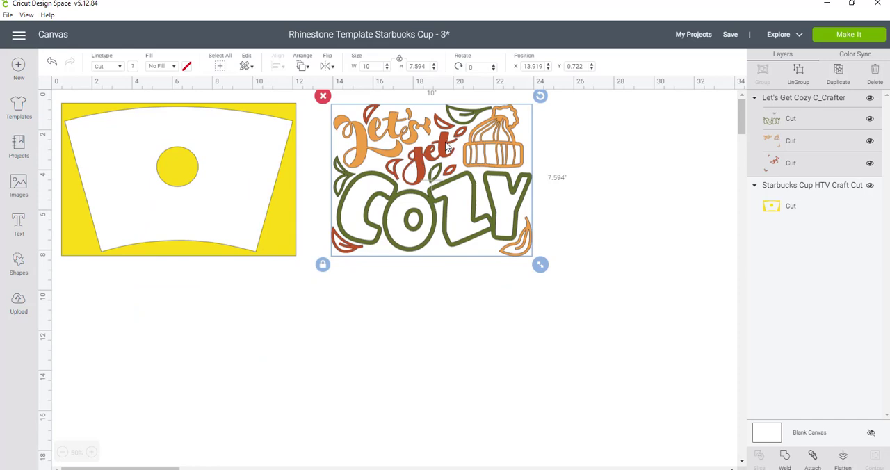
Nudge the assembled Let's Get Cozy design slightly beside the cup template
drag(432, 177, 427, 191)
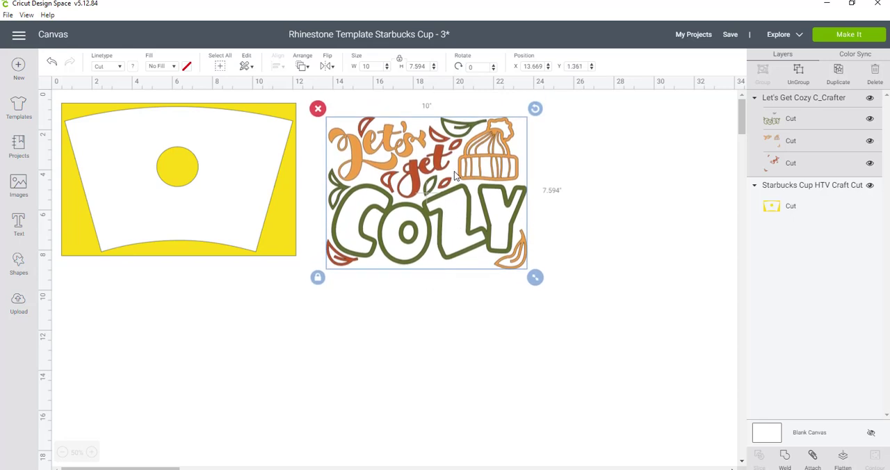
mouse_move(840, 196)
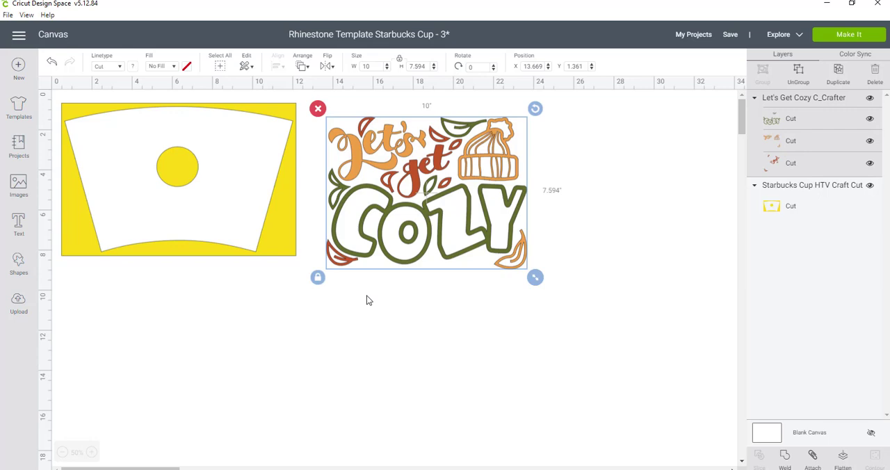
mouse_move(371, 289)
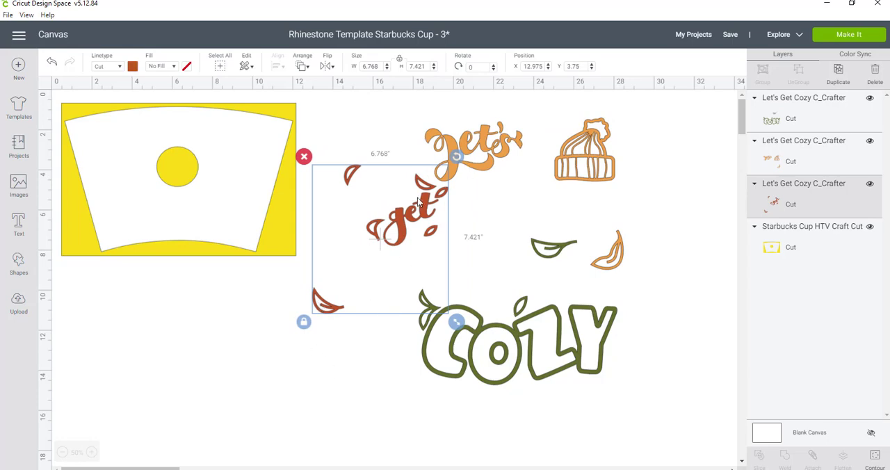
mouse_move(517, 311)
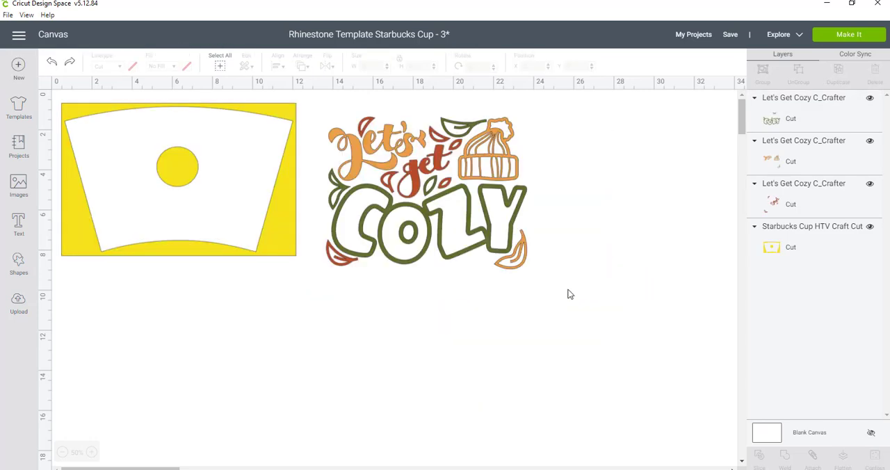
mouse_move(524, 256)
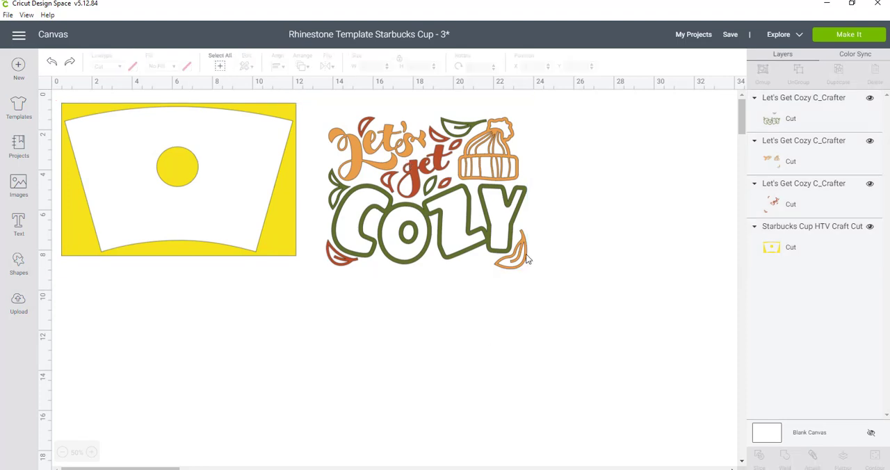
Test the green COZY layer over the logo circle, then park it below the other pieces
drag(427, 192, 291, 201)
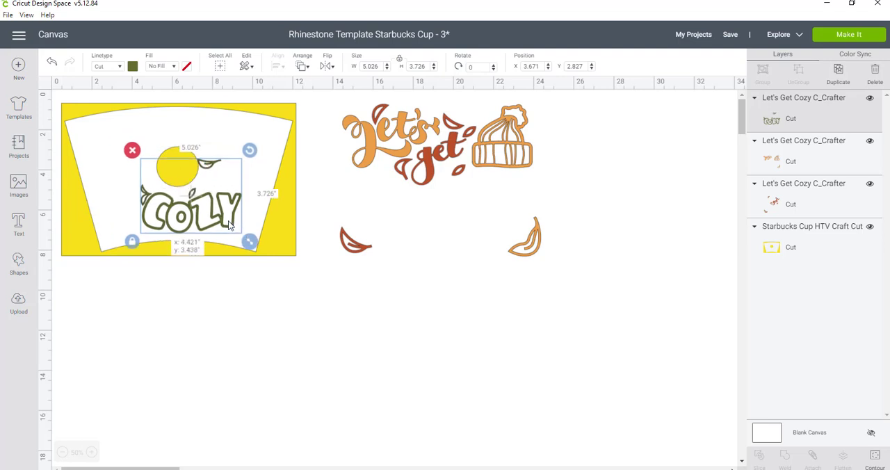
drag(229, 223, 223, 221)
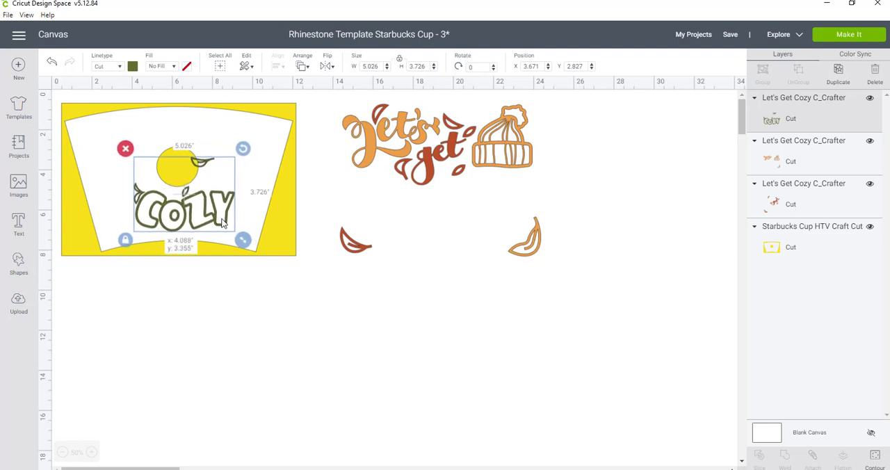
drag(223, 223, 202, 164)
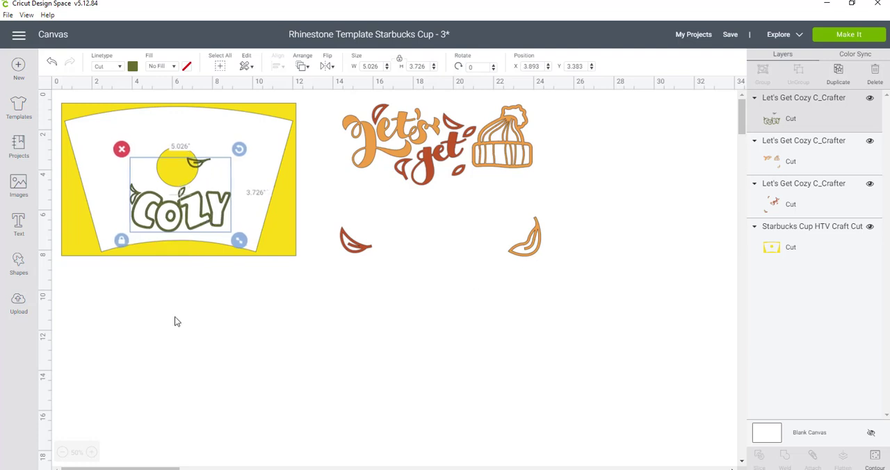
mouse_move(270, 112)
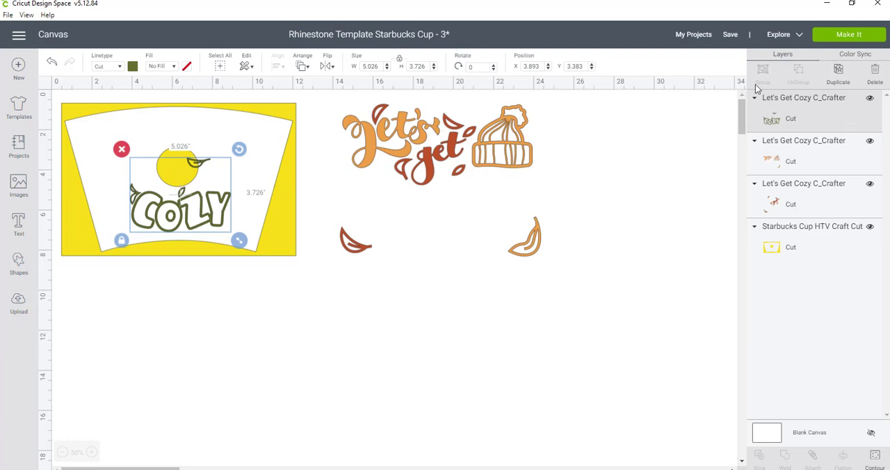
mouse_move(631, 27)
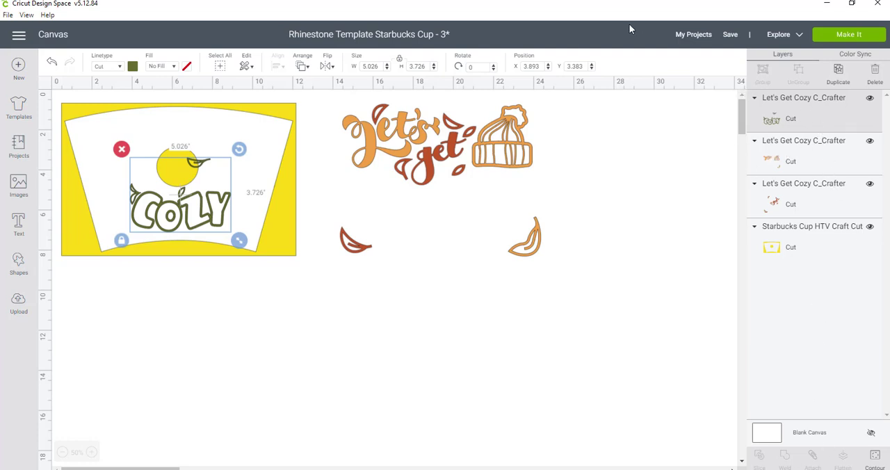
mouse_move(183, 209)
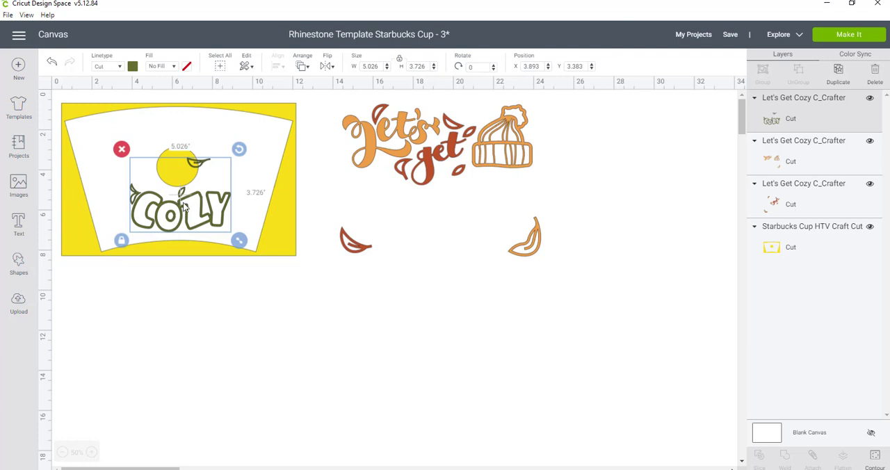
drag(181, 202, 415, 341)
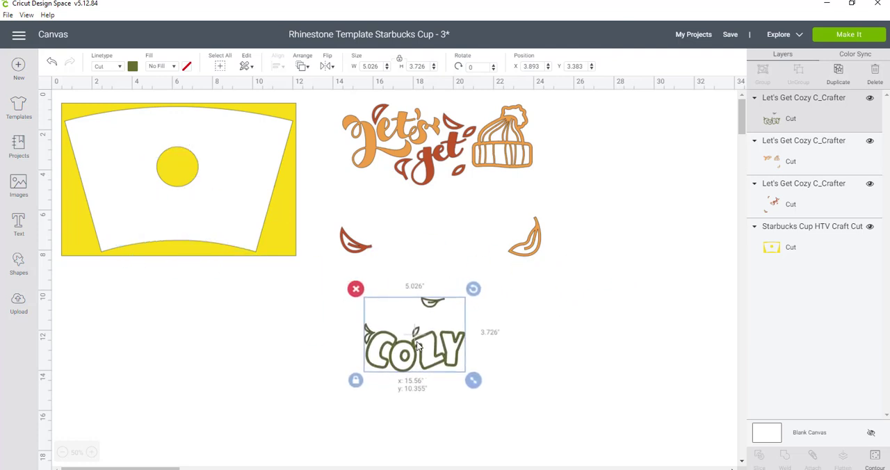
drag(414, 340, 421, 344)
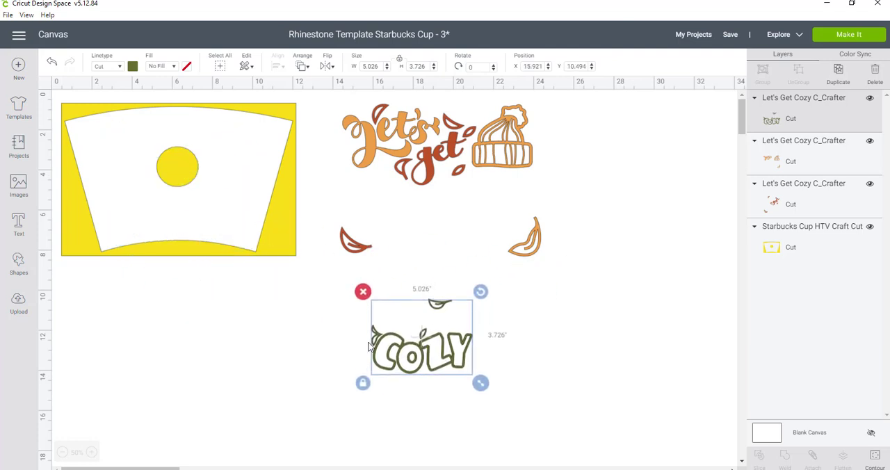
Add a circle shape and position it just above the COZY lettering
click(19, 260)
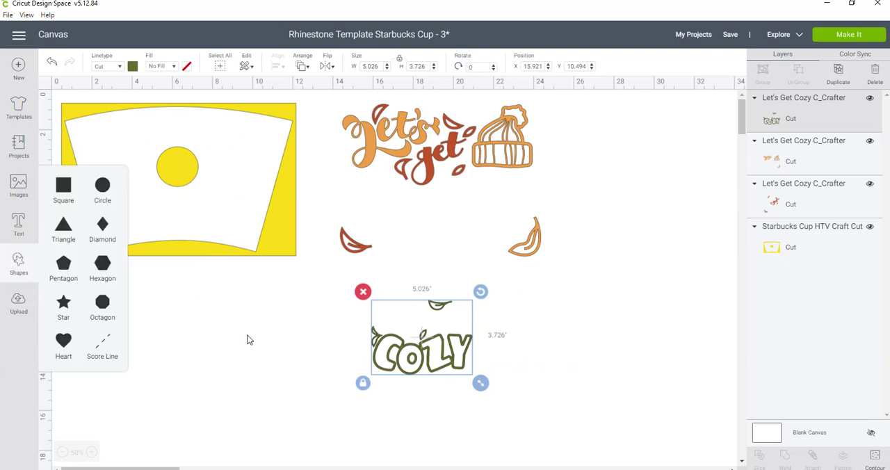
click(102, 183)
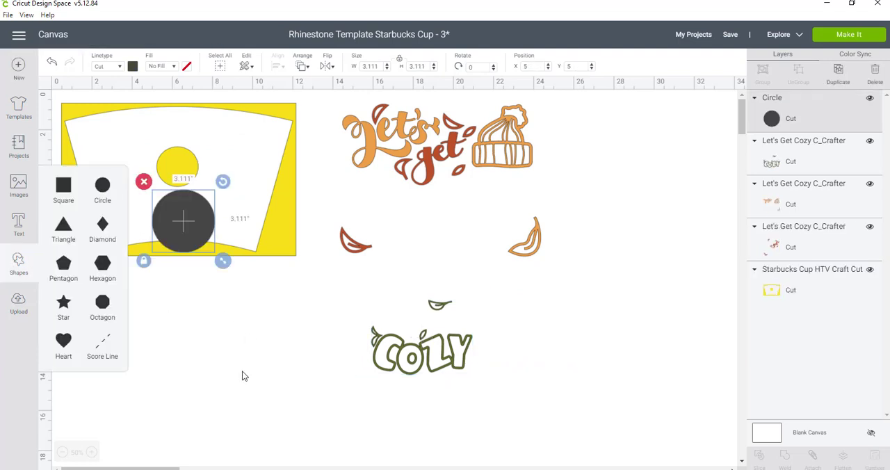
drag(183, 222, 471, 299)
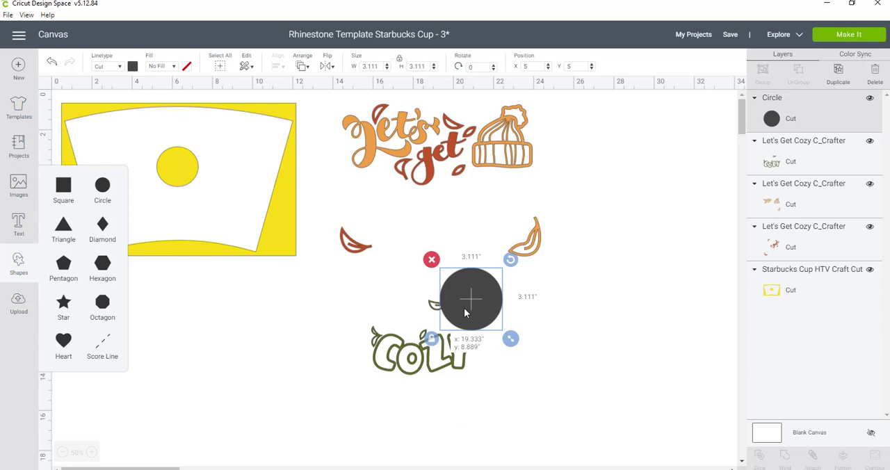
drag(471, 299, 439, 288)
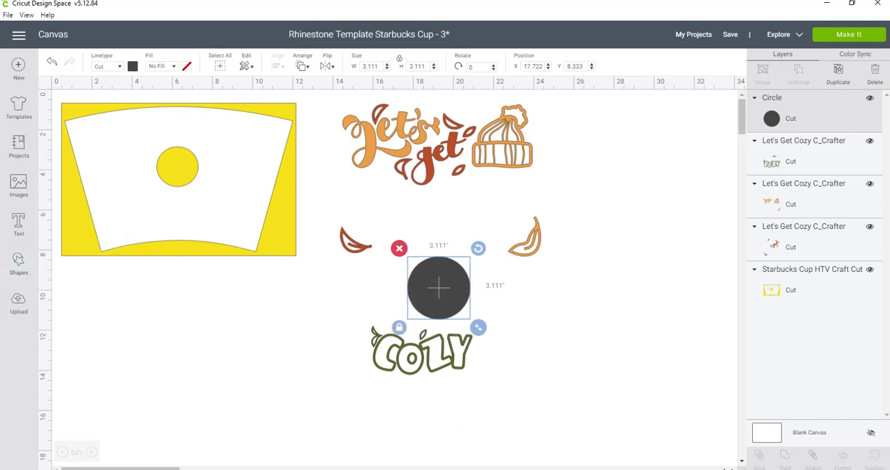
mouse_move(445, 306)
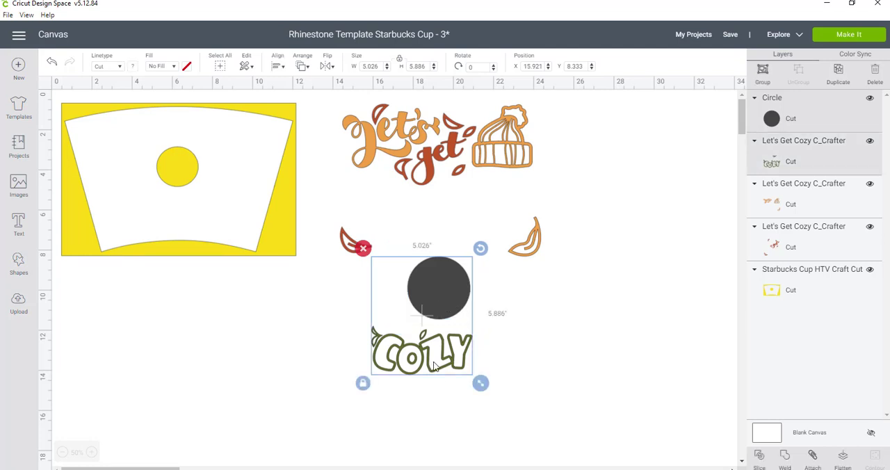
mouse_move(444, 287)
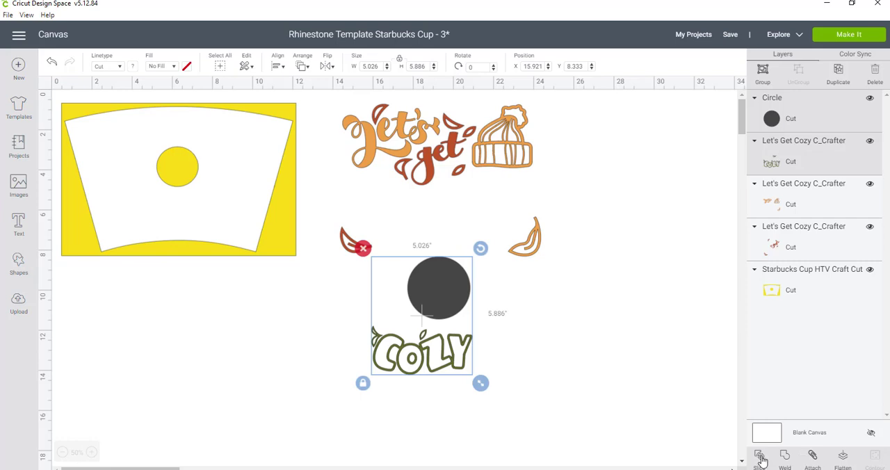
Slice the COZY leaf with the circle, remove the circle piece, and move both leaf offcuts aside
click(762, 464)
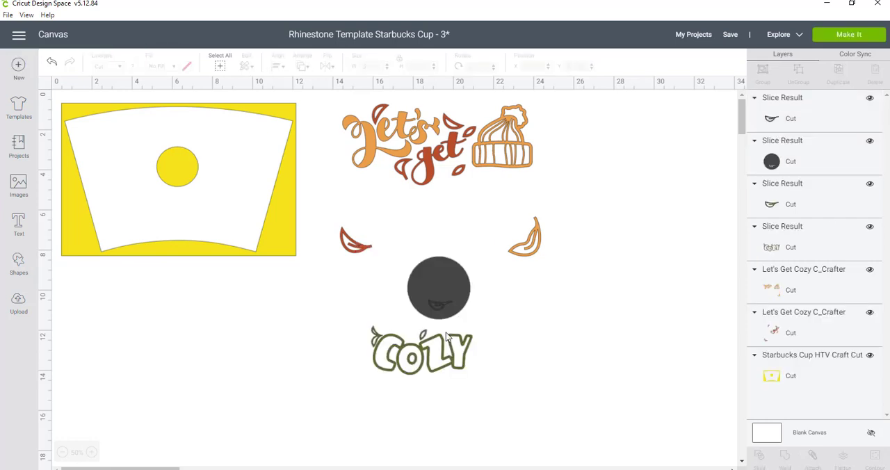
click(438, 287)
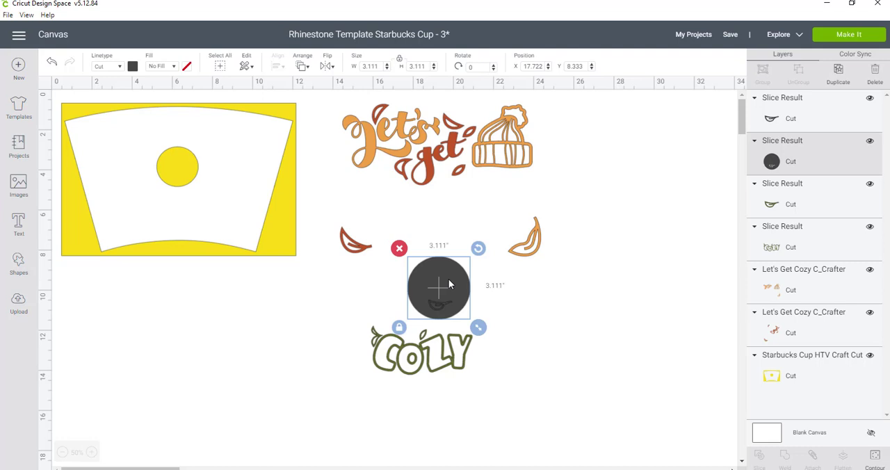
drag(439, 288, 631, 307)
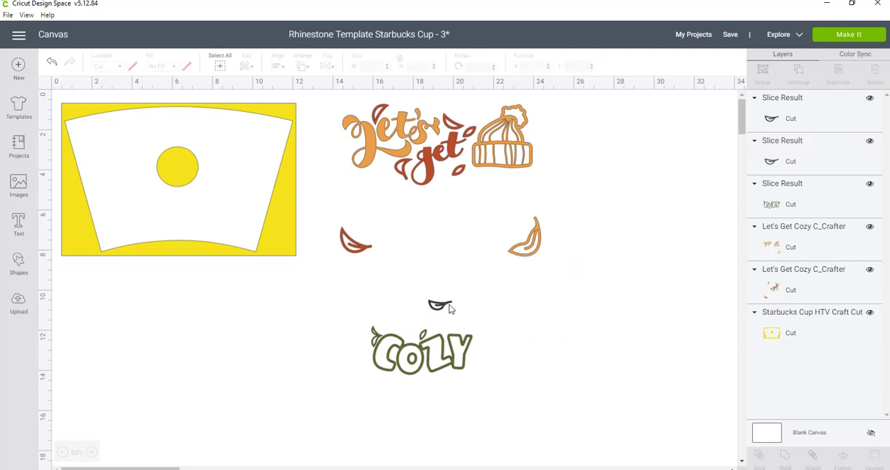
click(438, 305)
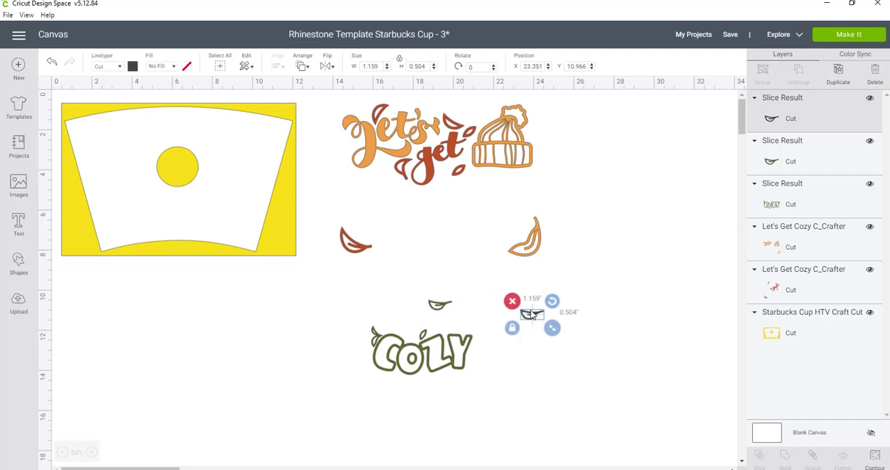
drag(530, 313, 571, 313)
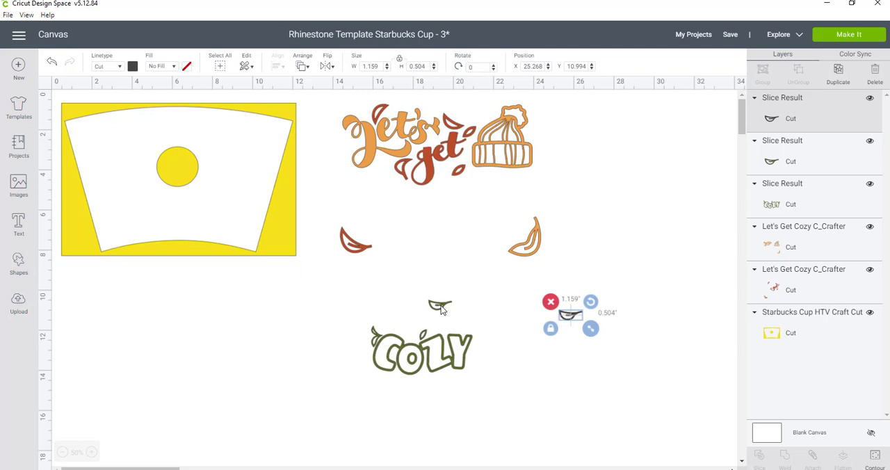
drag(571, 313, 550, 372)
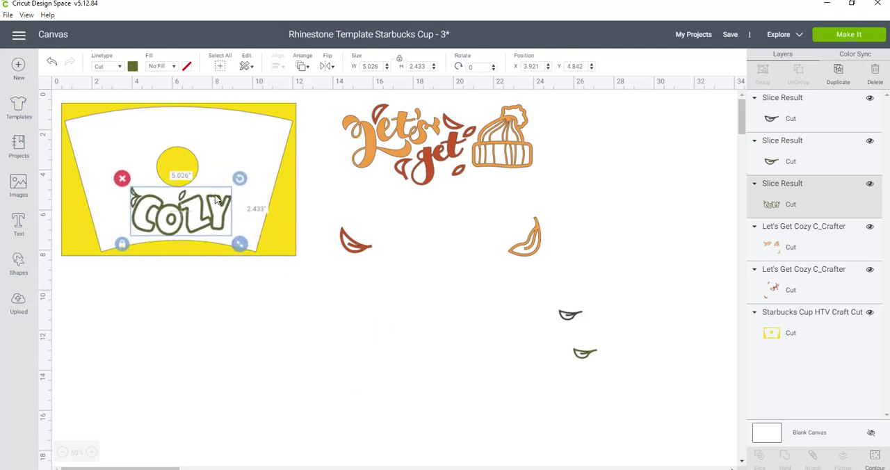
mouse_move(172, 181)
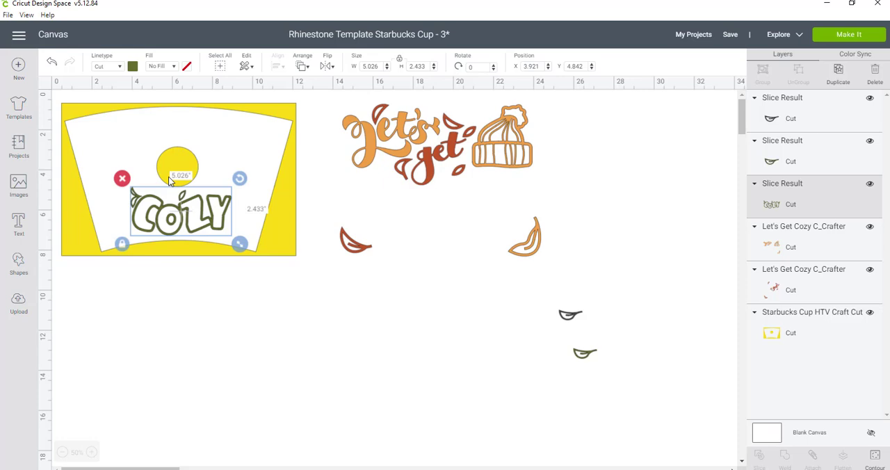
mouse_move(484, 157)
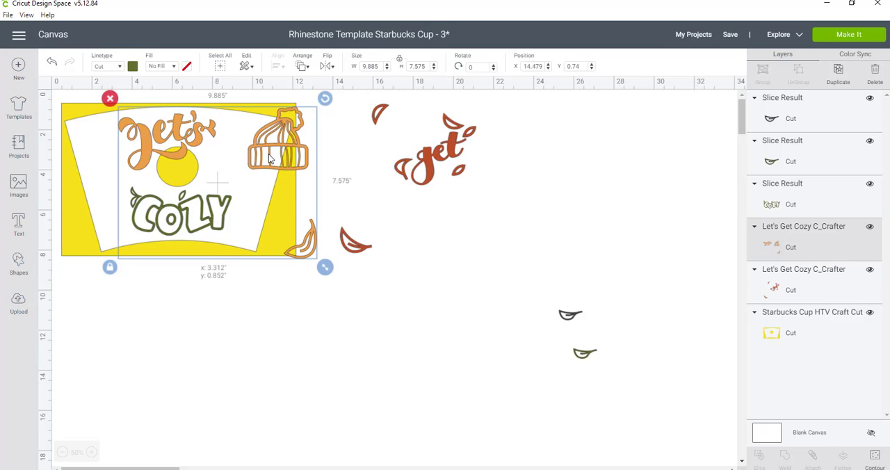
Try the orange Let's group on the cup twice, leaving it parked to the right
drag(217, 181, 583, 206)
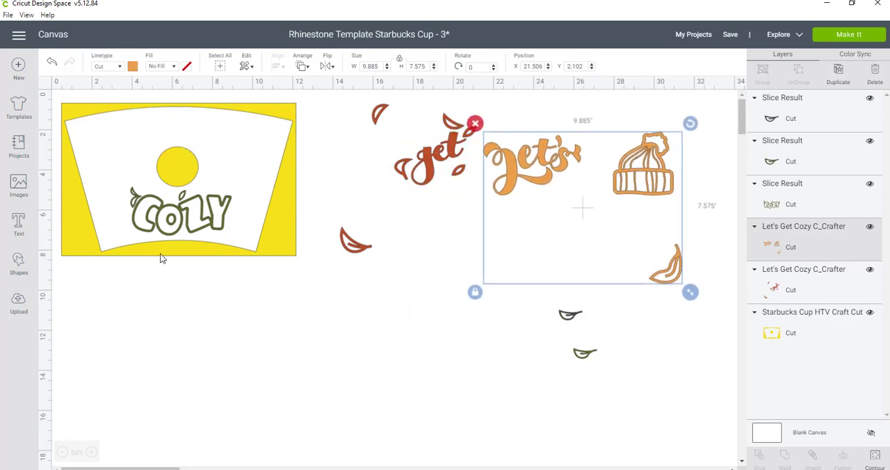
mouse_move(573, 148)
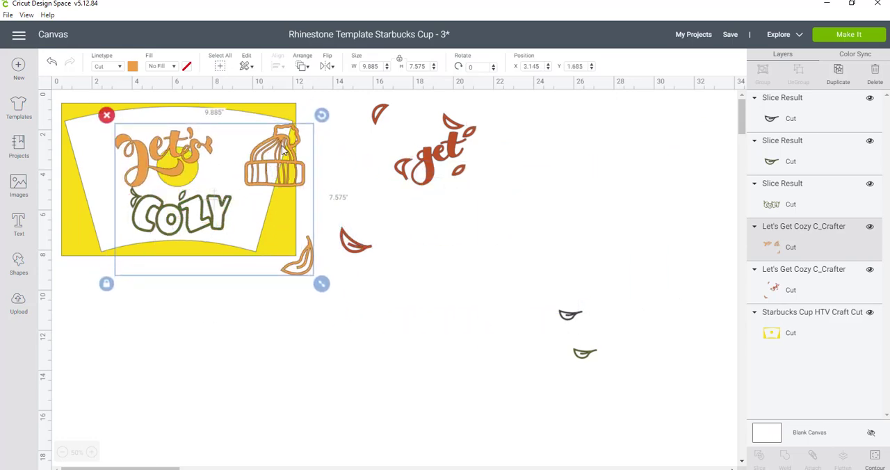
drag(208, 194, 585, 208)
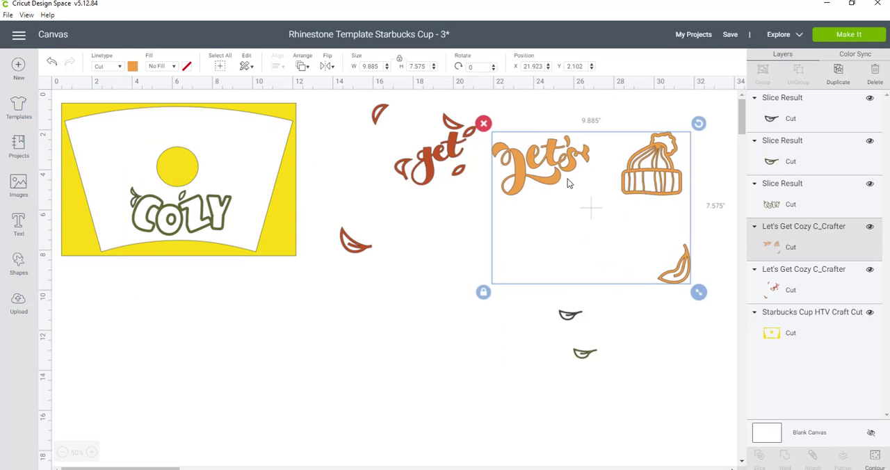
mouse_move(19, 262)
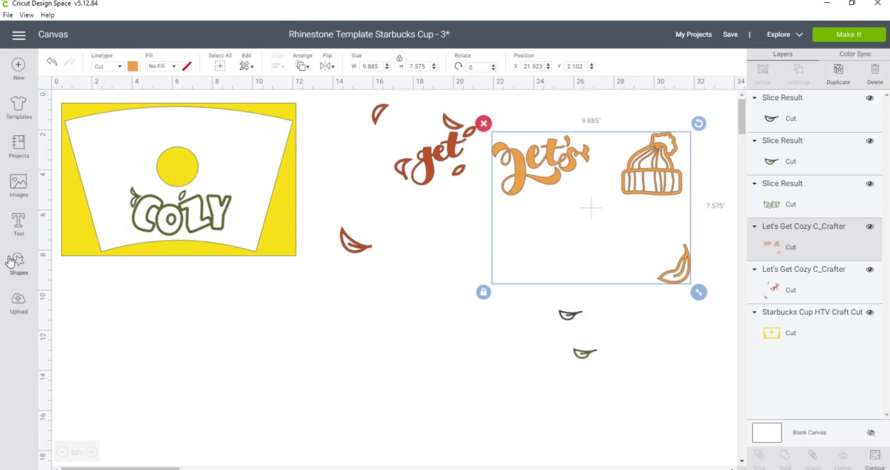
Slice the beanie and orange leaf off Let's with a new circle, moving the leaf aside
click(18, 261)
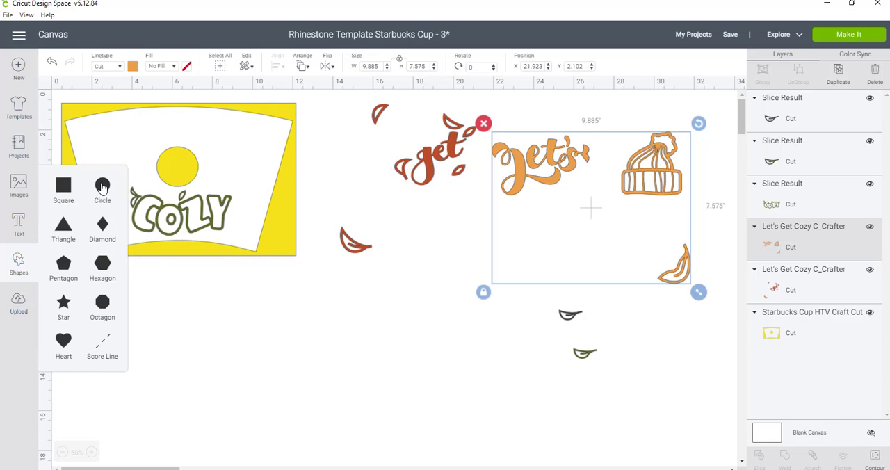
click(102, 184)
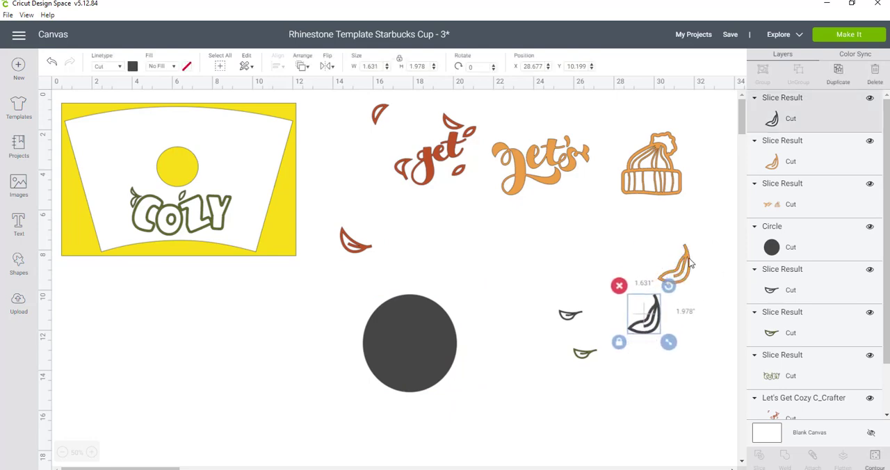
drag(644, 313, 654, 341)
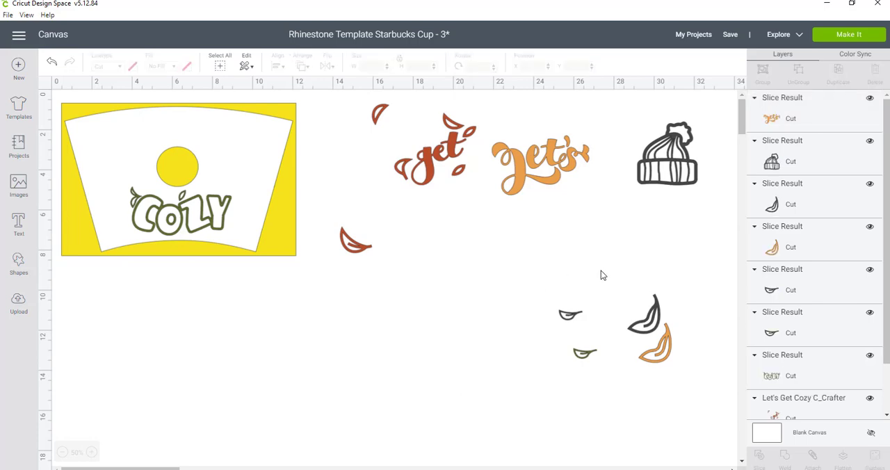
Place Let's above the yellow logo circle and shrink it slightly with the corner handle
drag(666, 151, 497, 341)
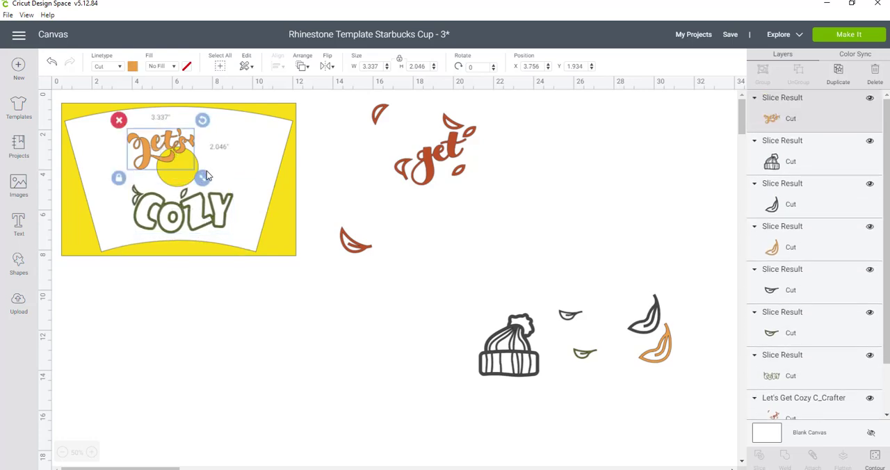
drag(202, 177, 198, 174)
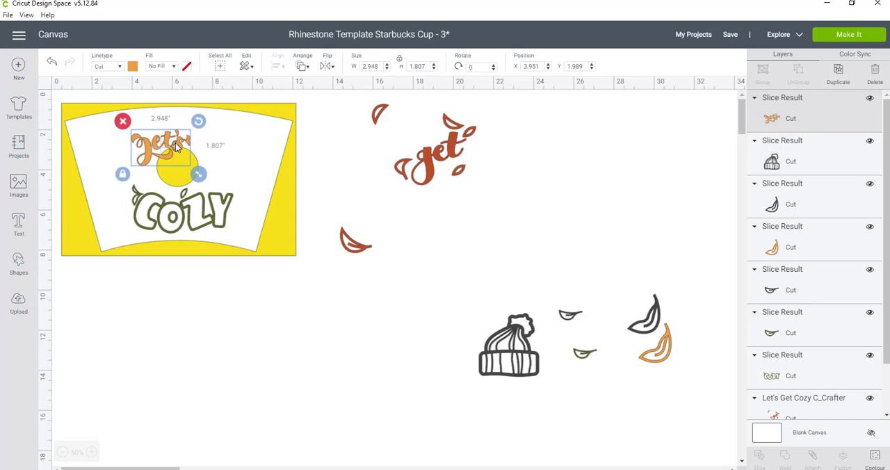
mouse_move(200, 122)
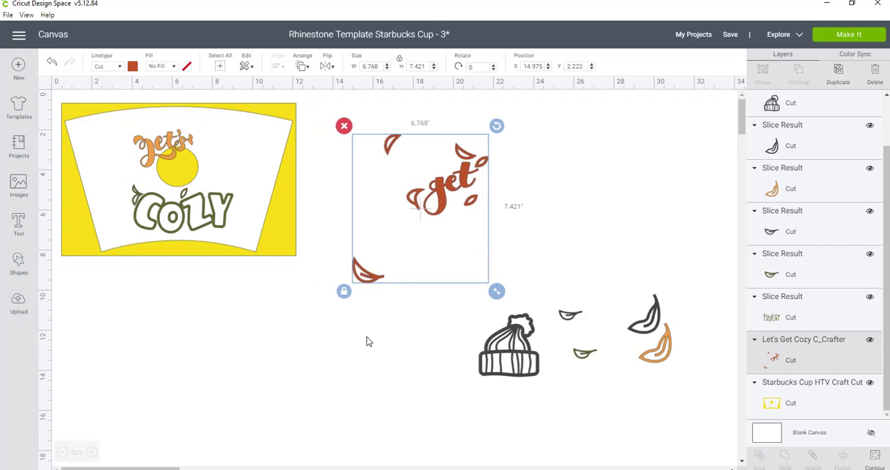
Insert a circle shape for slicing the red leaves off the get lettering
click(18, 263)
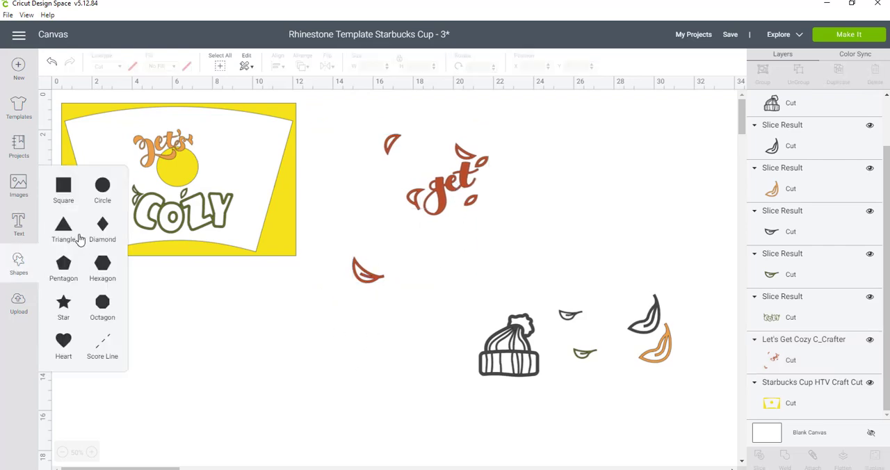
click(102, 186)
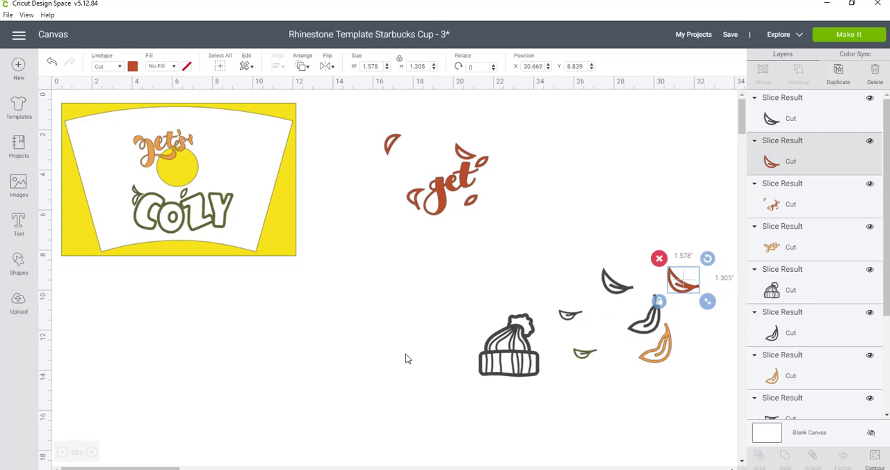
mouse_move(19, 260)
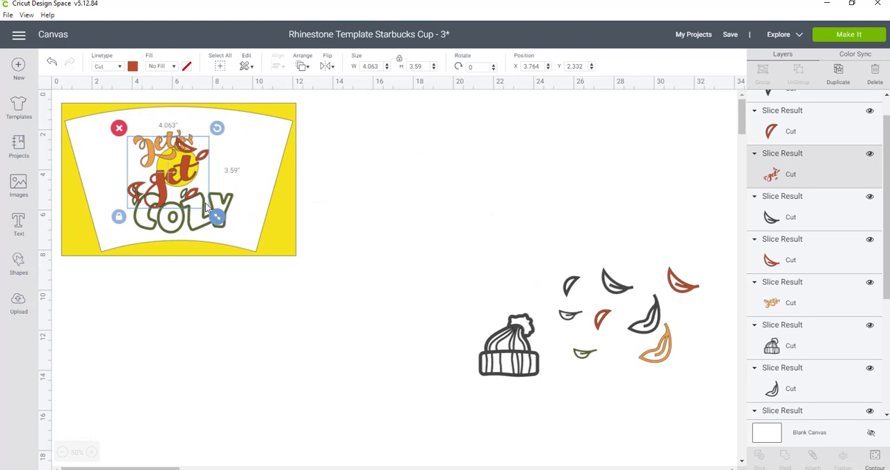
Move the red get lettering off the cup and enlarge it to about 6.921 wide
drag(217, 216, 229, 189)
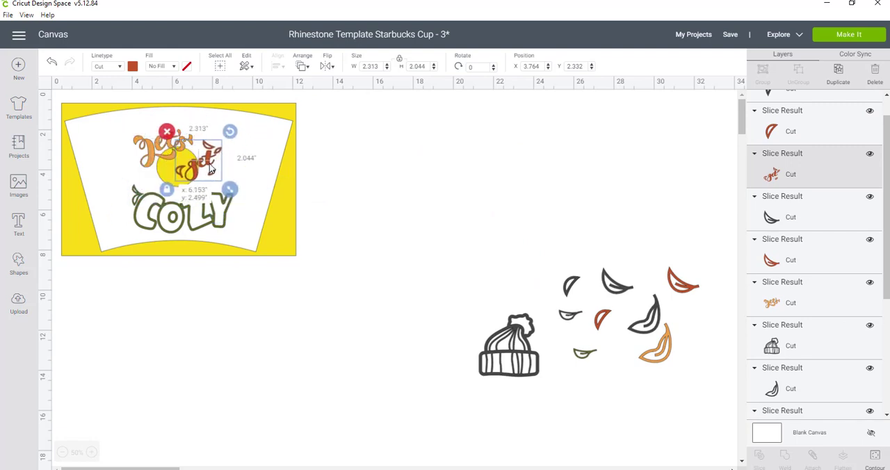
drag(209, 169, 214, 181)
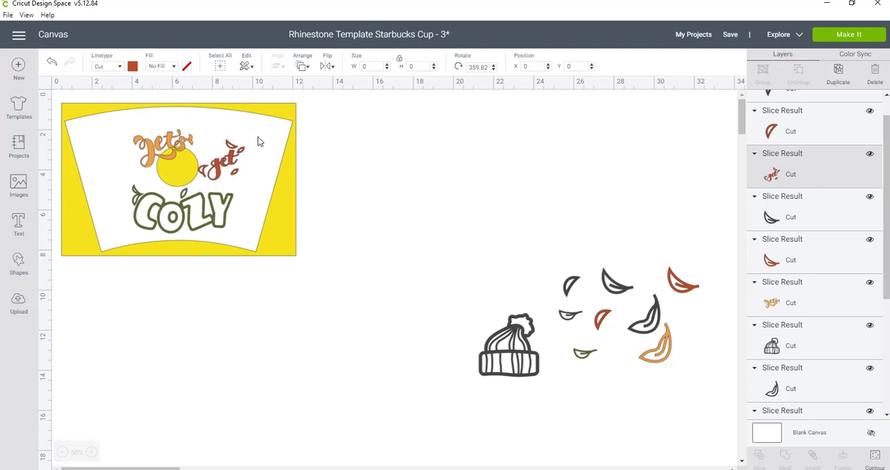
click(185, 212)
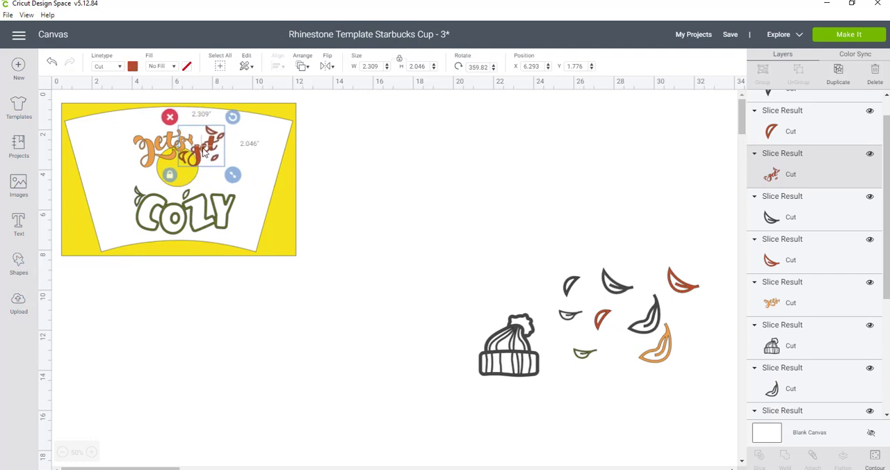
drag(205, 153, 216, 149)
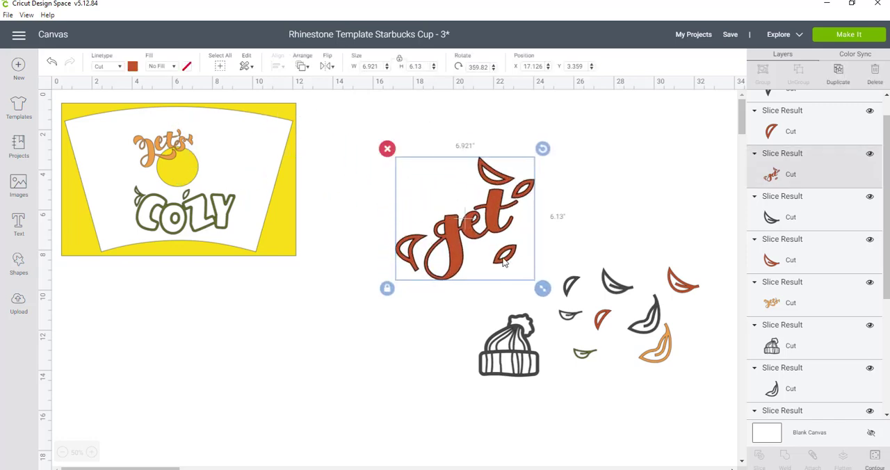
drag(465, 219, 426, 181)
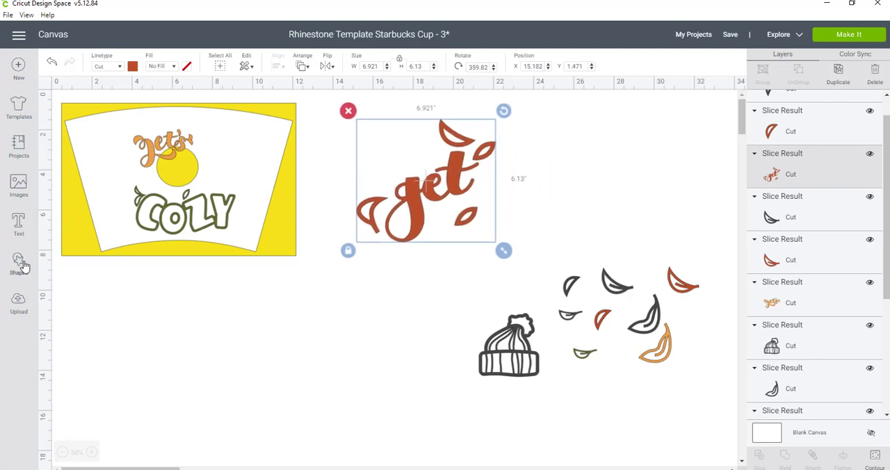
Add a circle and stretch it into an oval over the red get's left leaf
click(18, 260)
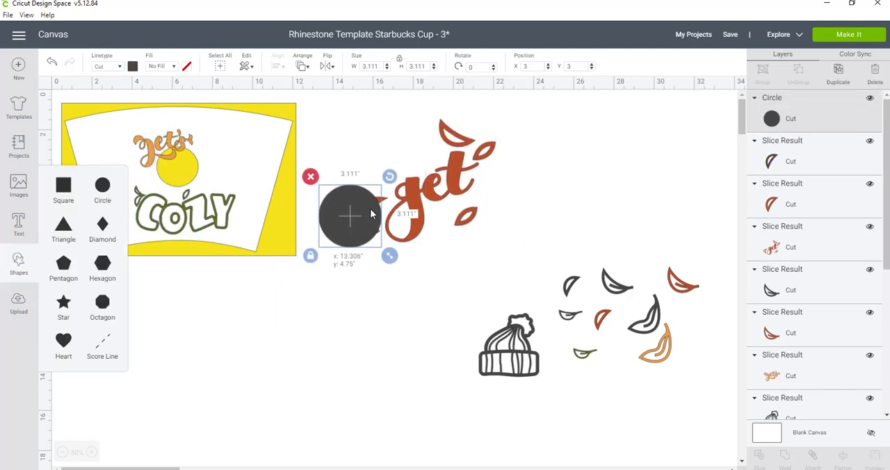
drag(350, 216, 367, 214)
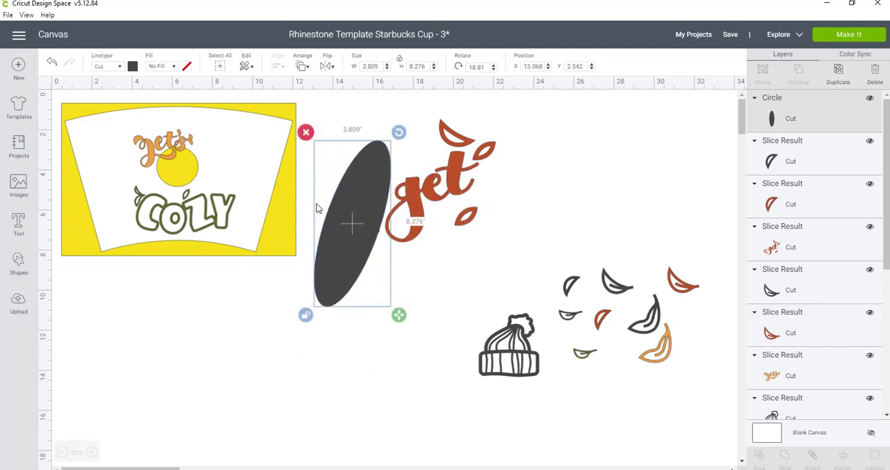
drag(353, 222, 356, 219)
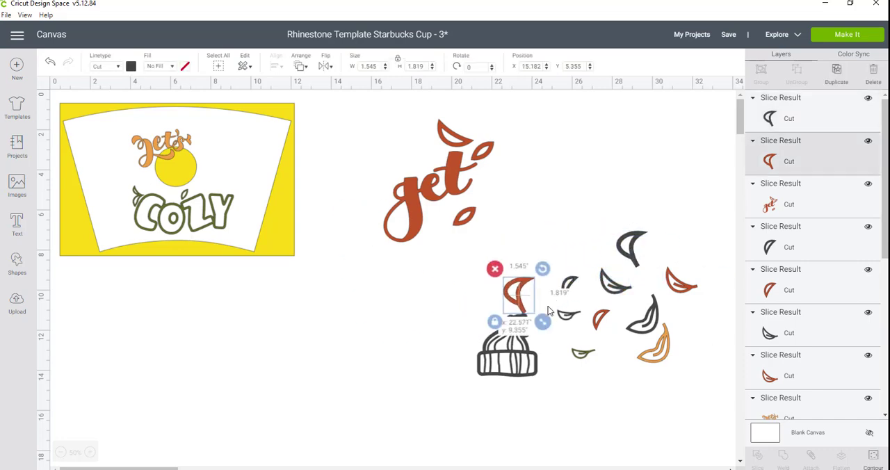
Move the freed red leaf into the scattered leaves and move the resized get off the template
drag(518, 296, 67, 254)
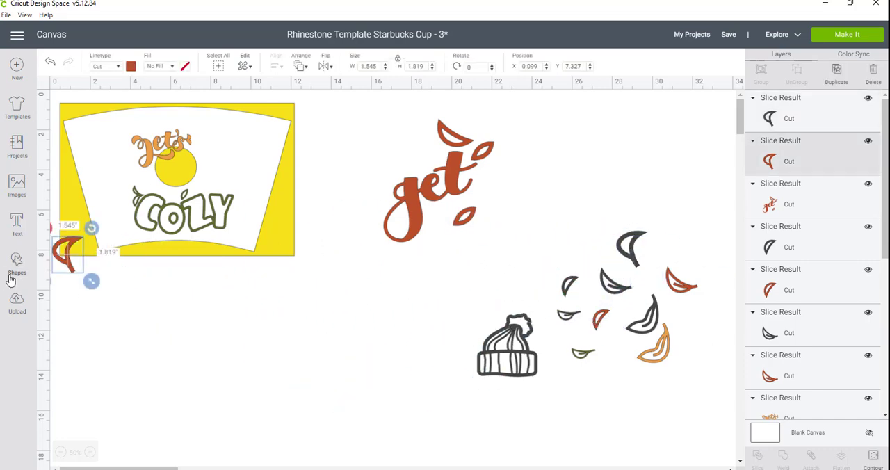
drag(67, 254, 602, 368)
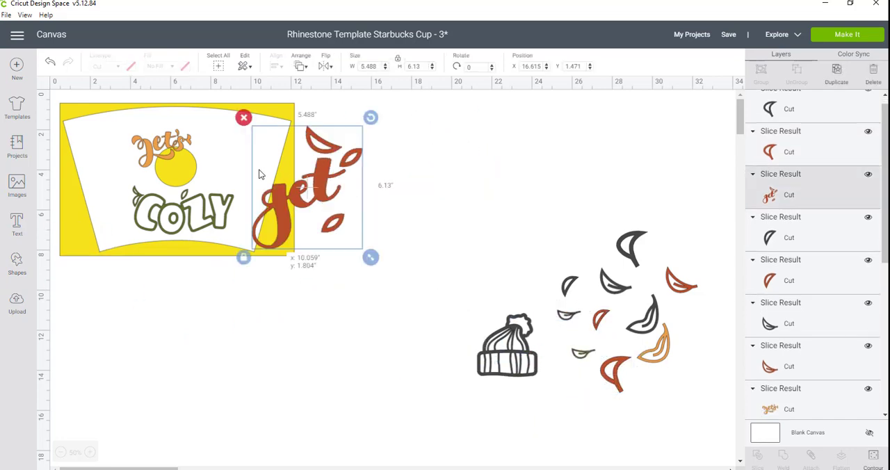
drag(310, 187, 427, 202)
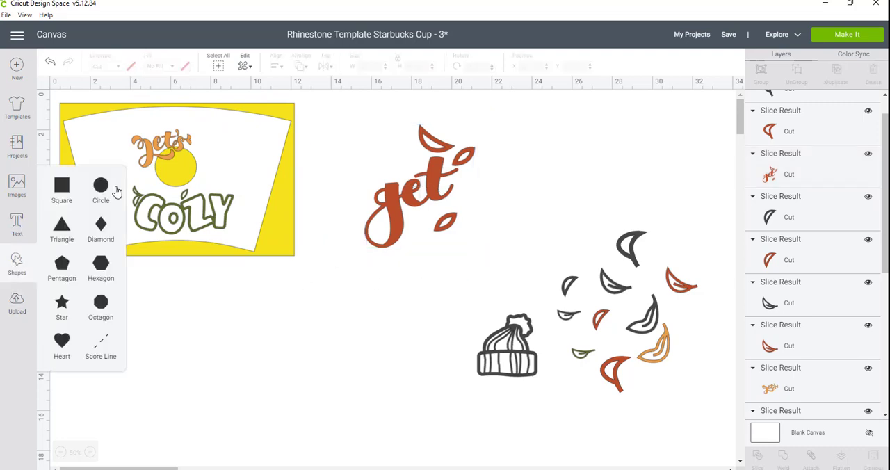
click(100, 186)
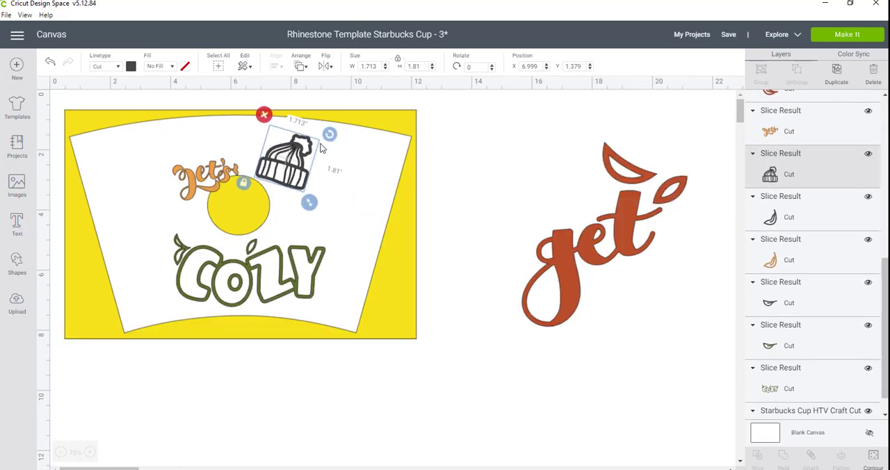
Set the beanie atop the yellow circle and shrink COZY to fit beneath it
drag(329, 133, 305, 137)
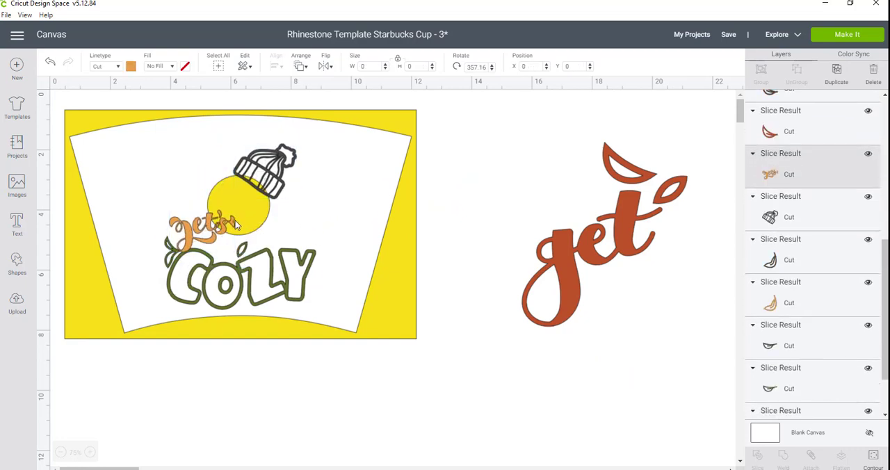
click(202, 230)
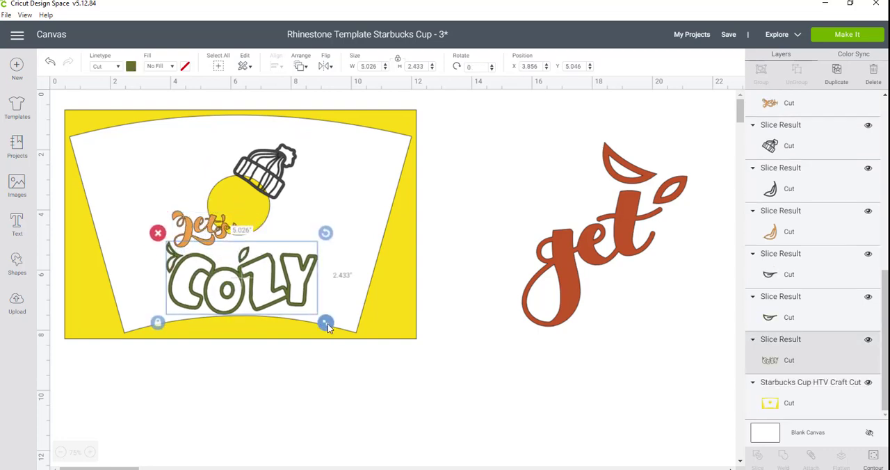
drag(327, 323, 308, 320)
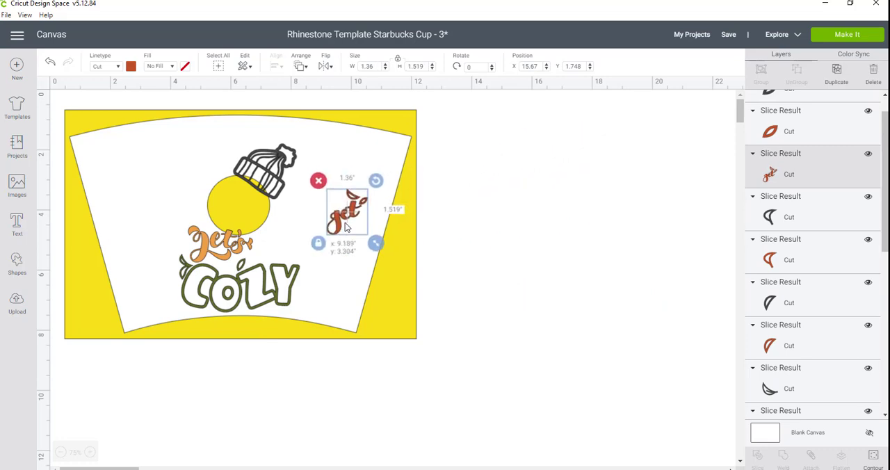
Drag the small red get beside Let's, above COZY
drag(348, 212, 275, 240)
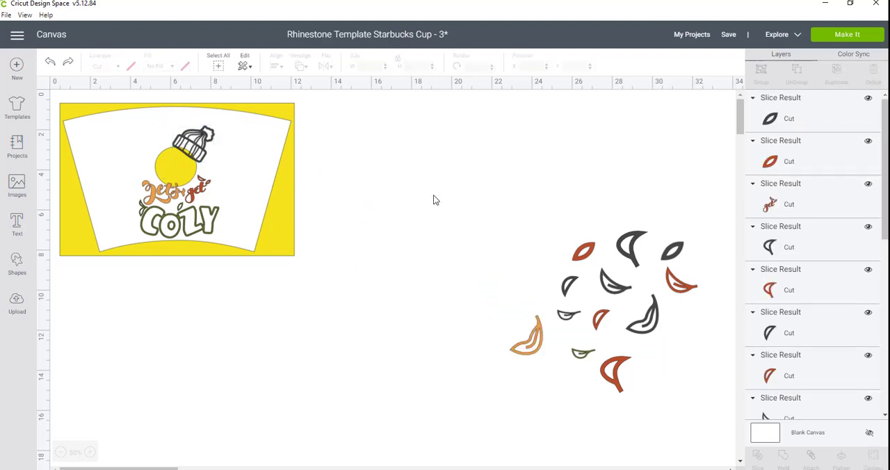
Deselect the leaf group and pull one leaf out of the cluster onto the template
click(604, 309)
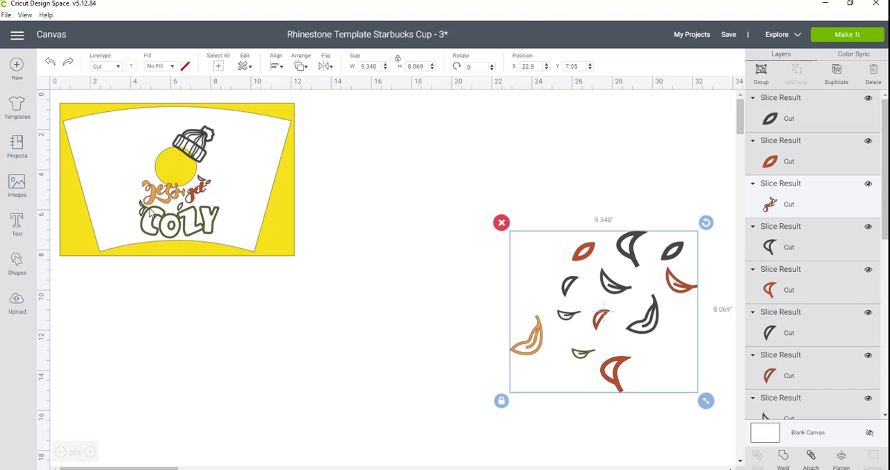
mouse_move(120, 148)
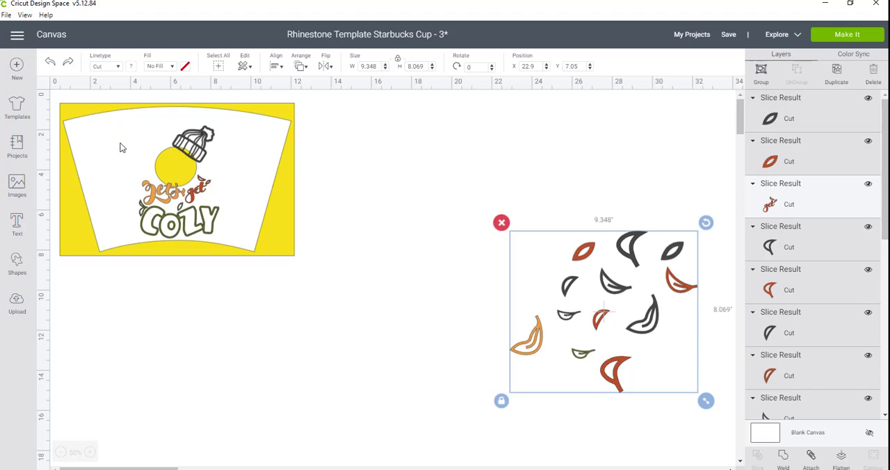
mouse_move(710, 460)
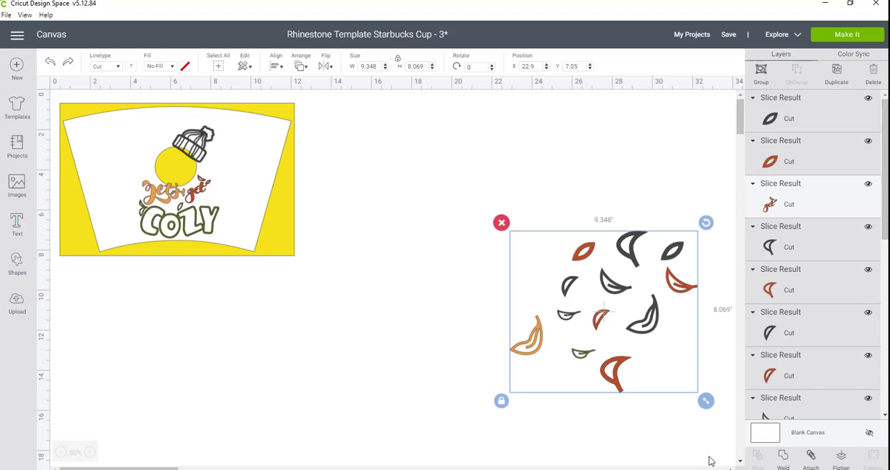
mouse_move(423, 348)
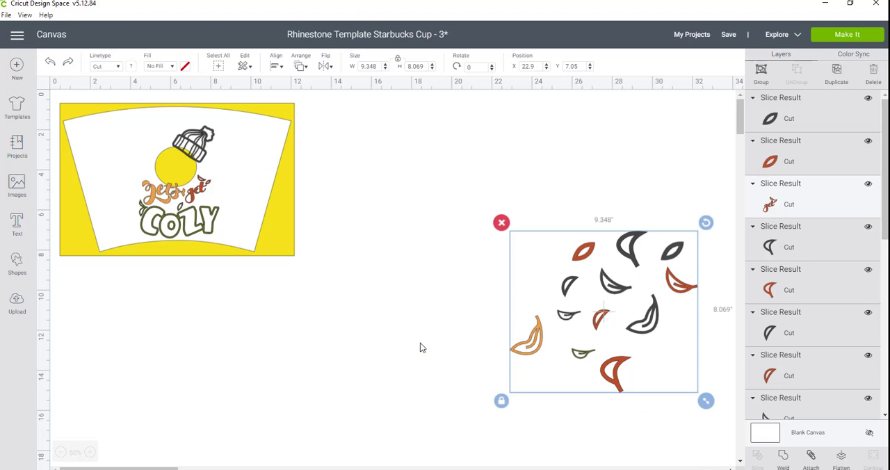
click(422, 348)
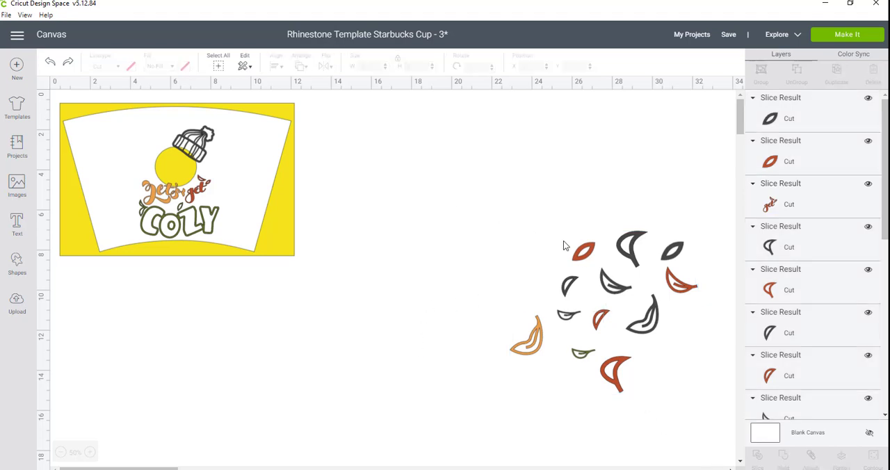
drag(585, 251, 229, 174)
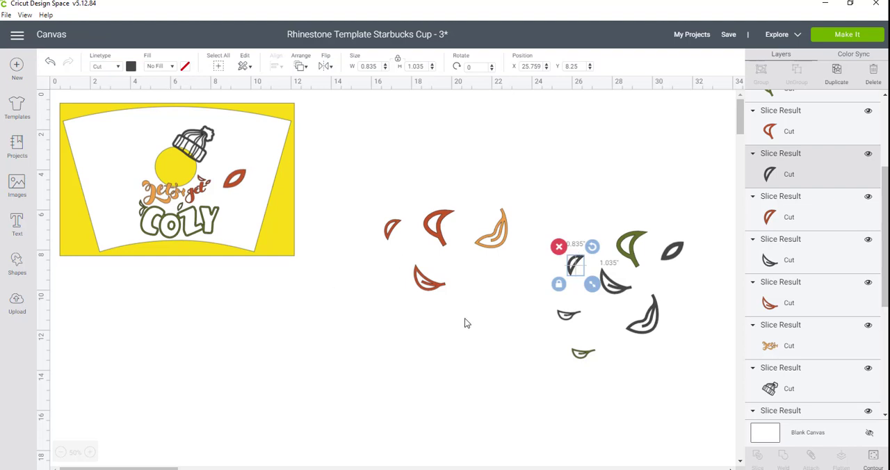
mouse_move(648, 231)
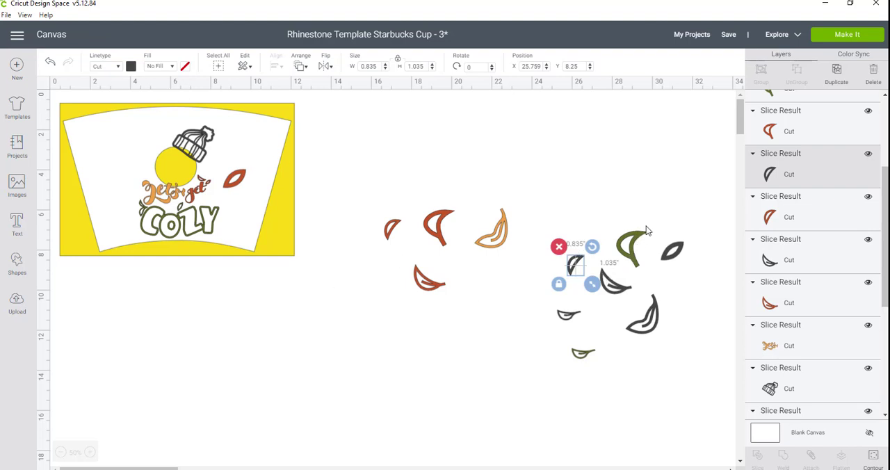
mouse_move(111, 66)
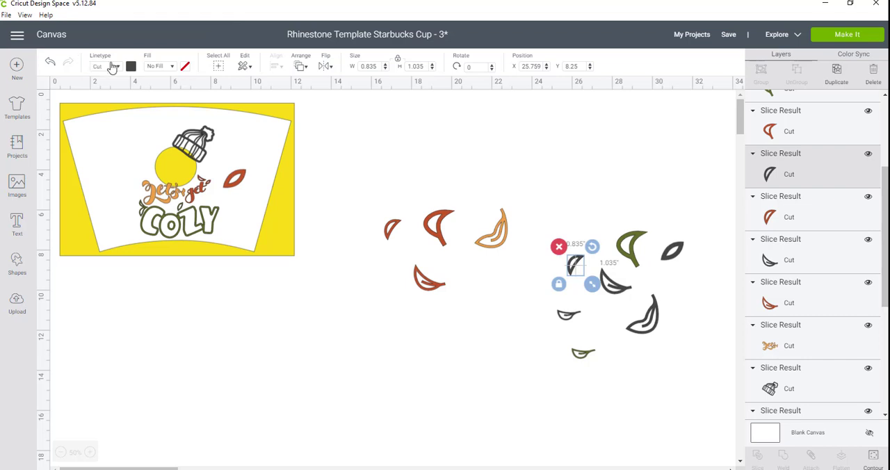
Turn the selected dark leaf olive green, then select the next dark leaf
click(131, 68)
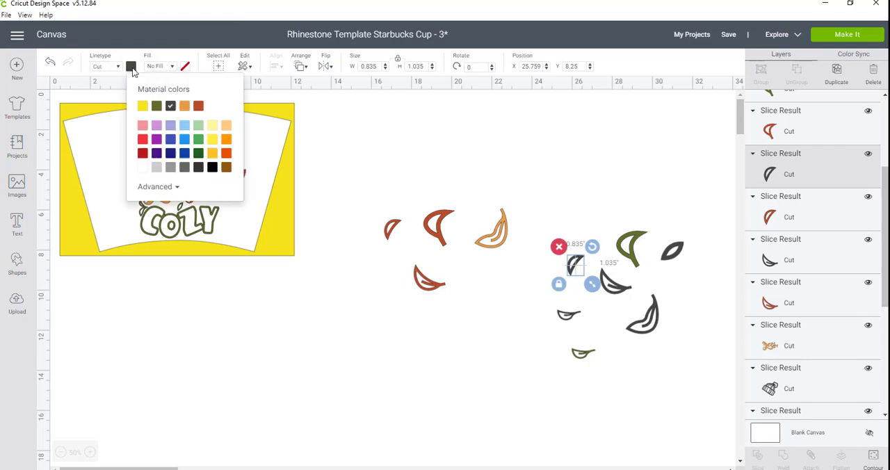
mouse_move(138, 72)
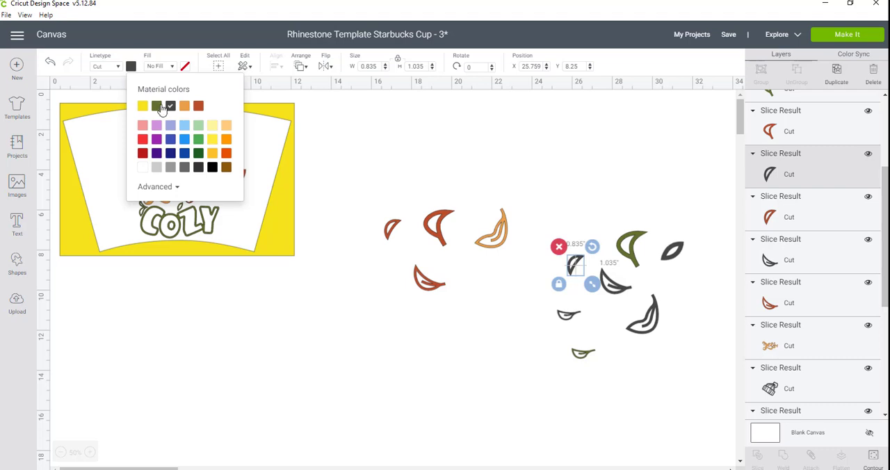
click(157, 105)
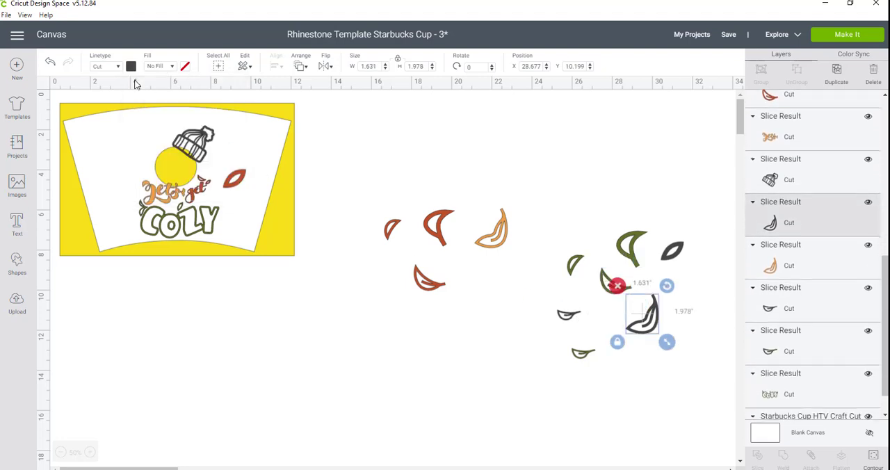
click(128, 66)
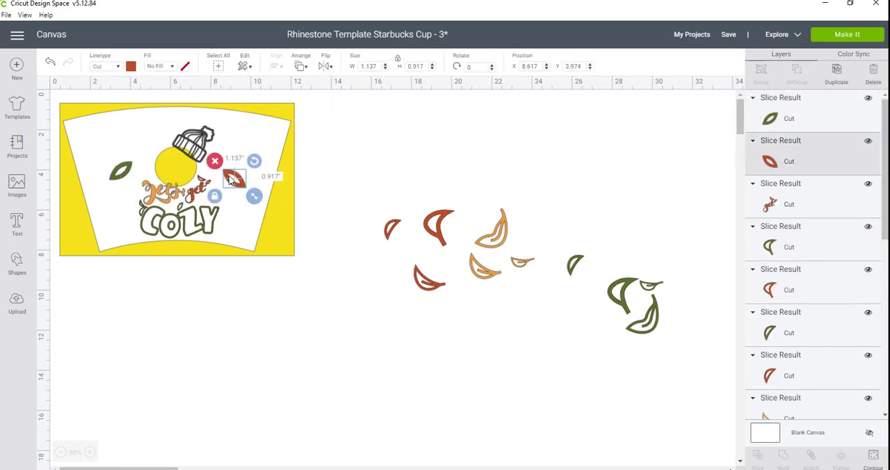
drag(235, 178, 234, 221)
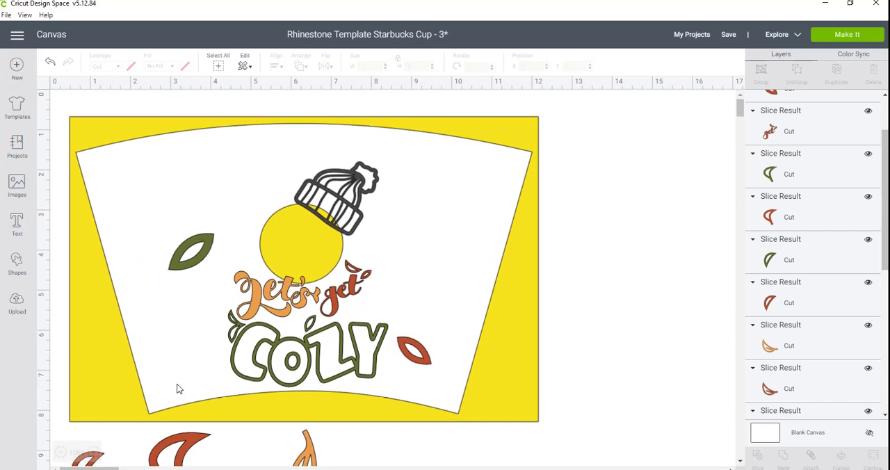
mouse_move(193, 375)
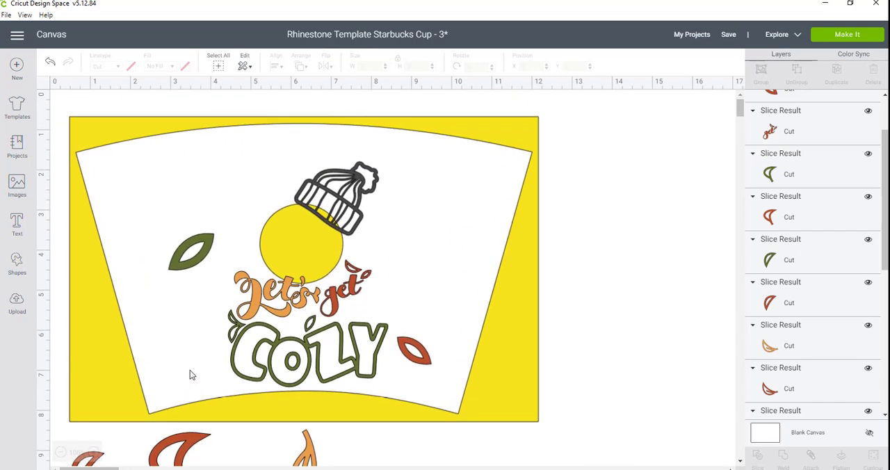
mouse_move(362, 223)
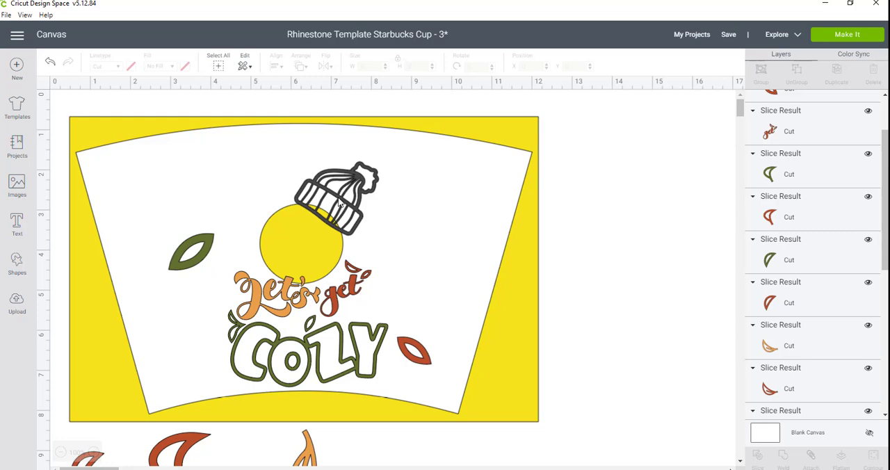
mouse_move(315, 147)
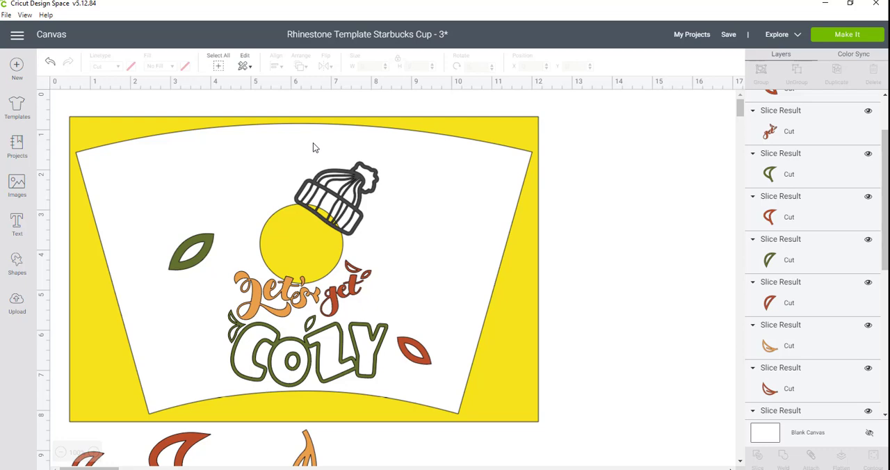
mouse_move(351, 195)
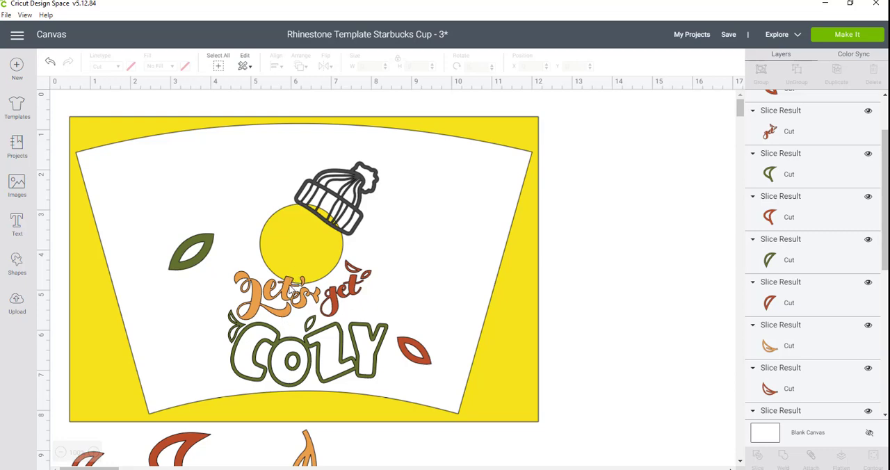
mouse_move(292, 272)
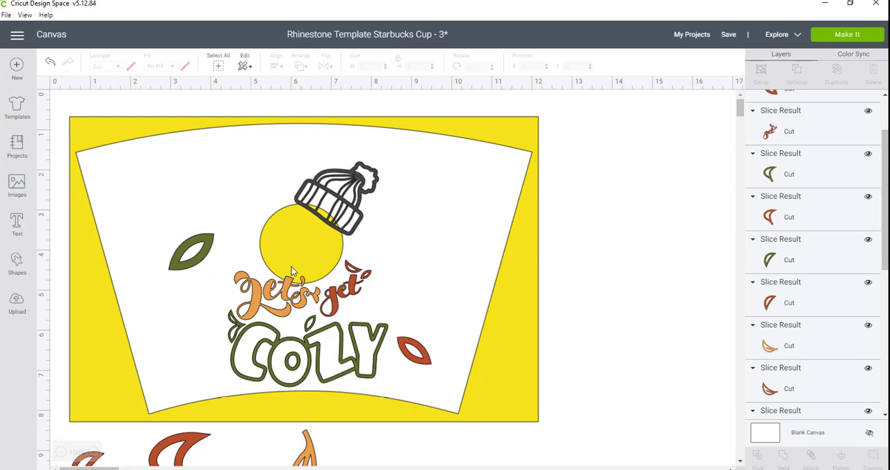
Trim the beanie with a circle matched to the logo circle and delete the inside offcut
click(16, 262)
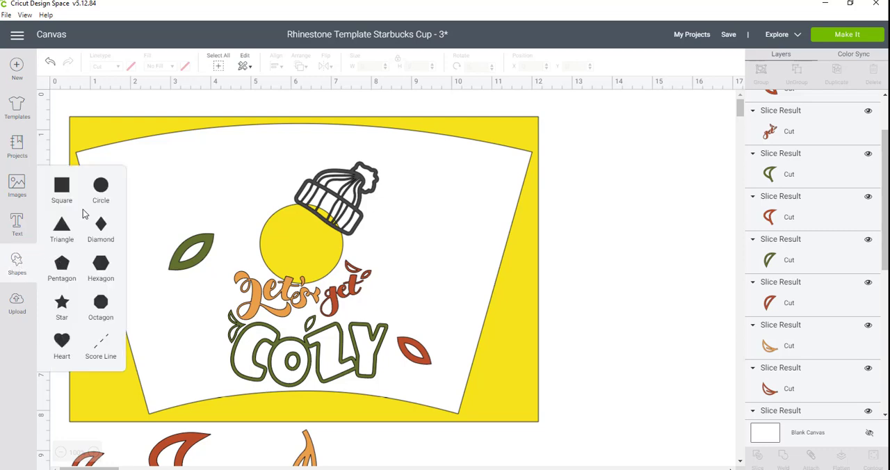
click(100, 186)
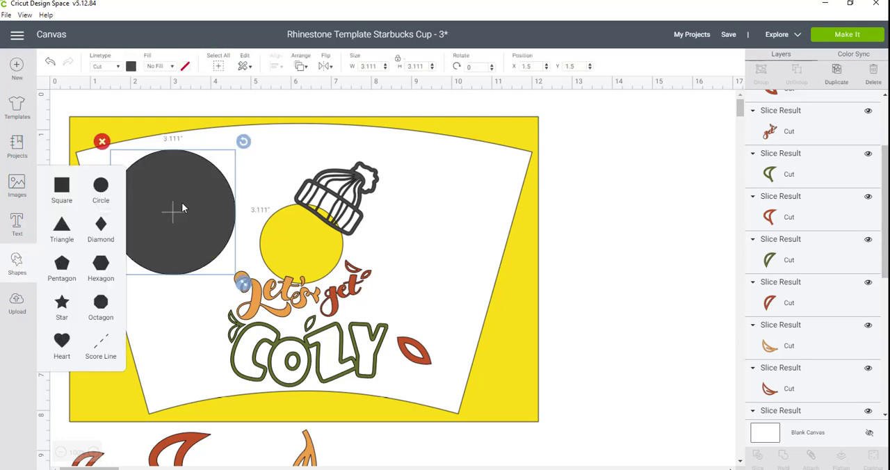
drag(174, 212, 298, 263)
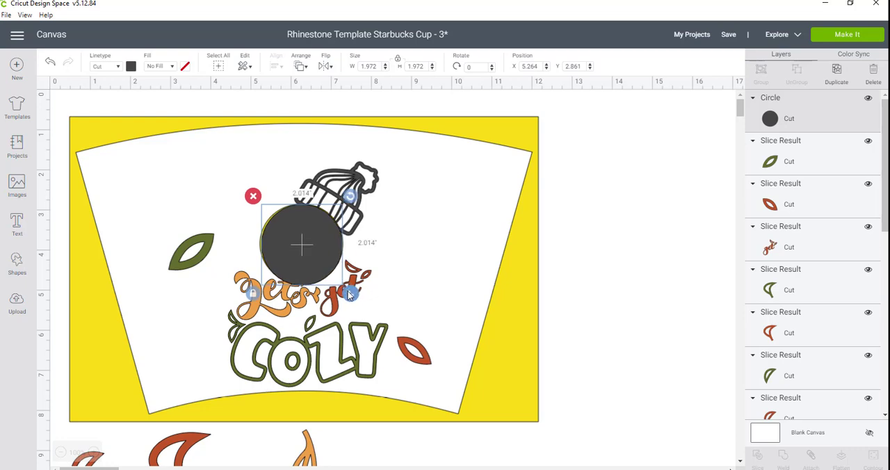
drag(352, 293, 354, 298)
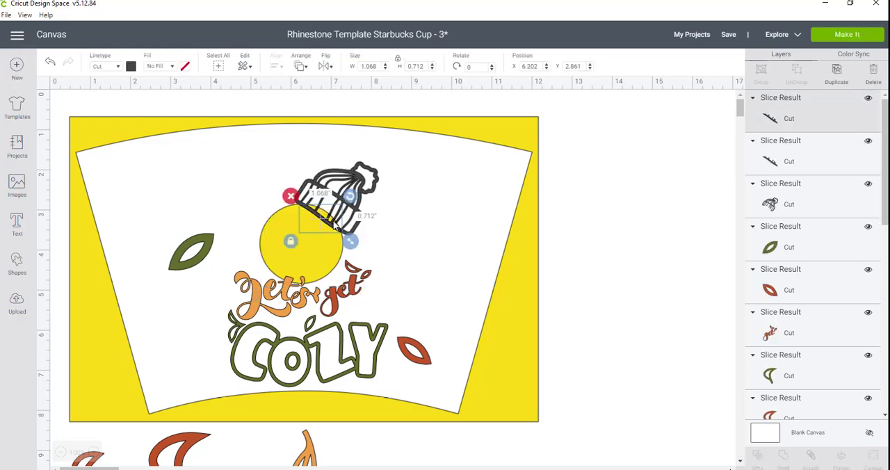
click(540, 259)
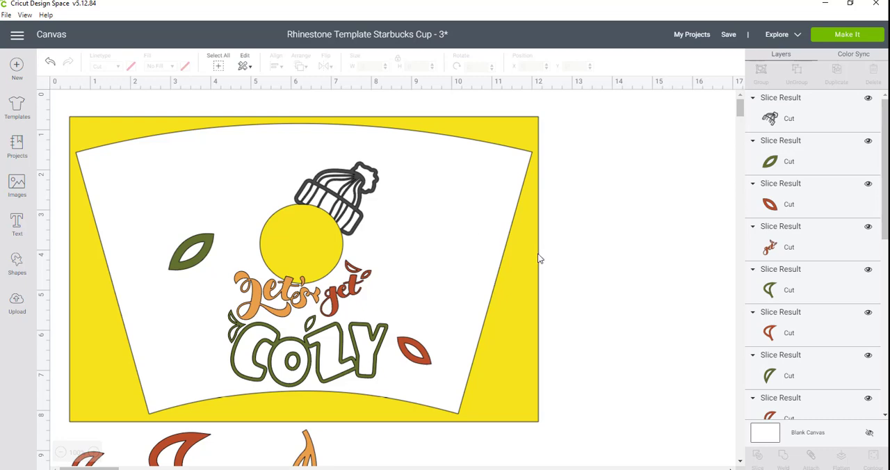
mouse_move(321, 228)
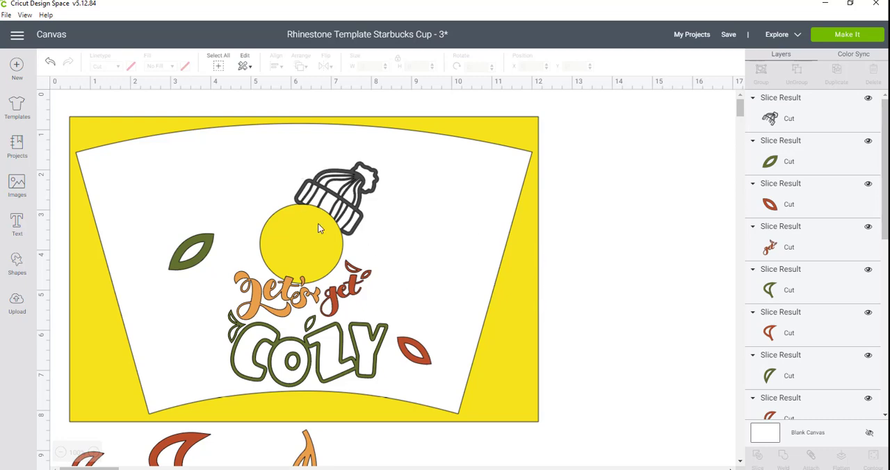
mouse_move(378, 183)
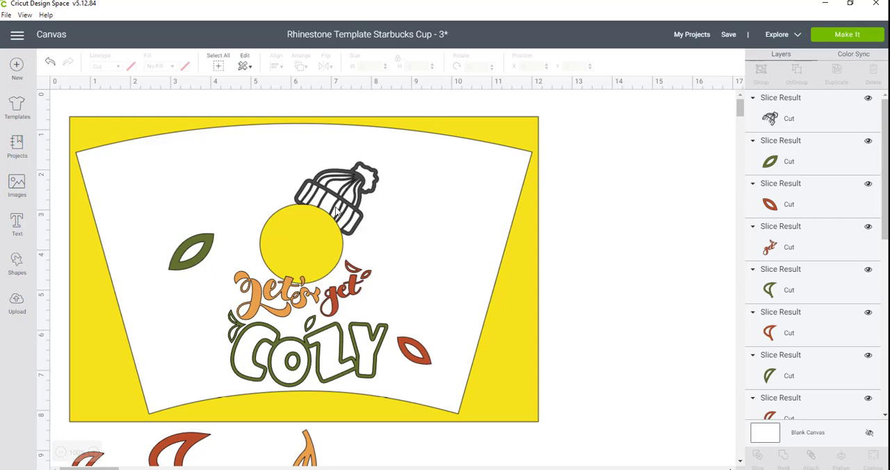
mouse_move(395, 183)
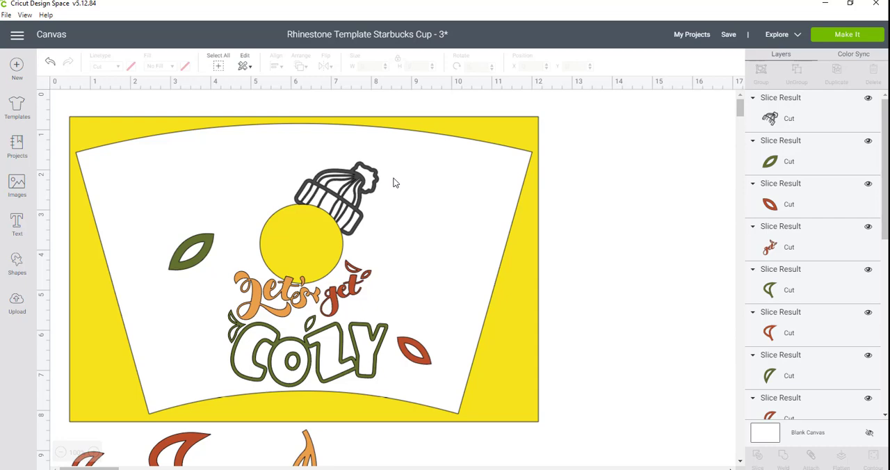
mouse_move(224, 412)
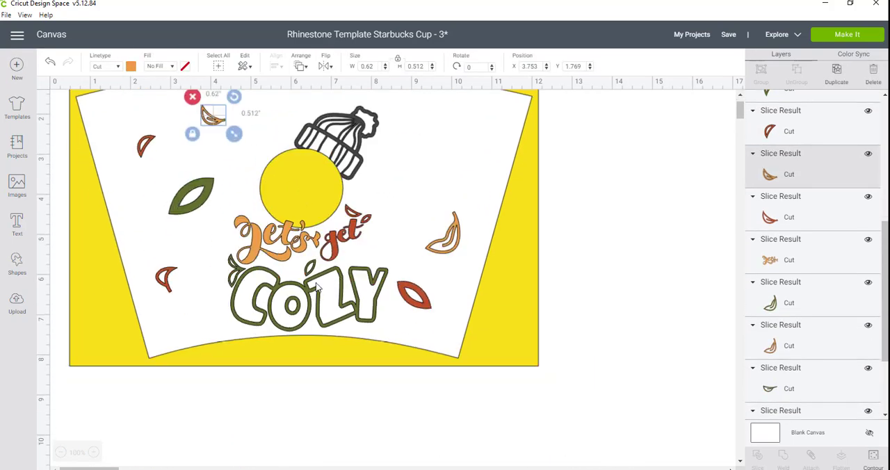
Drag another leaf onto the cup template
drag(213, 114, 425, 376)
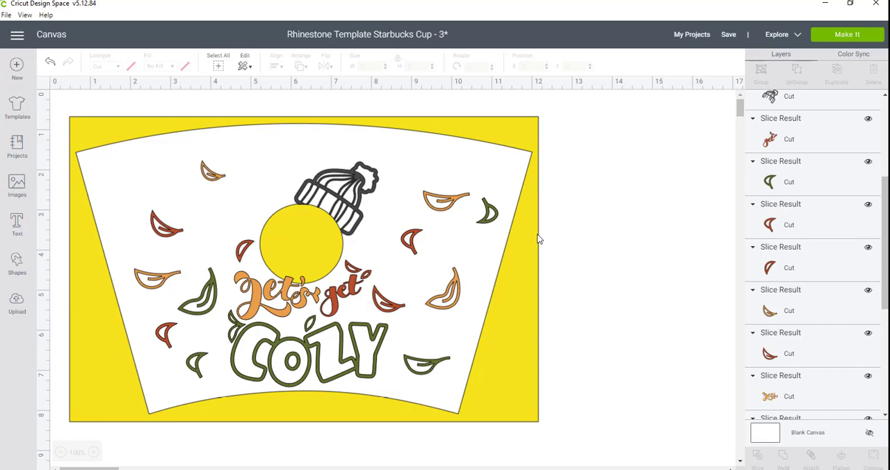
mouse_move(541, 158)
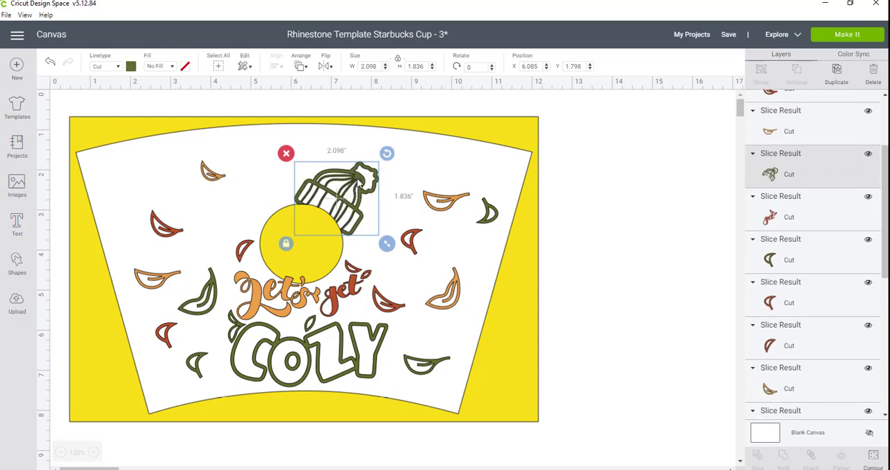
Send the welded design to Make It and review the first mat's layout
scroll(down, 3)
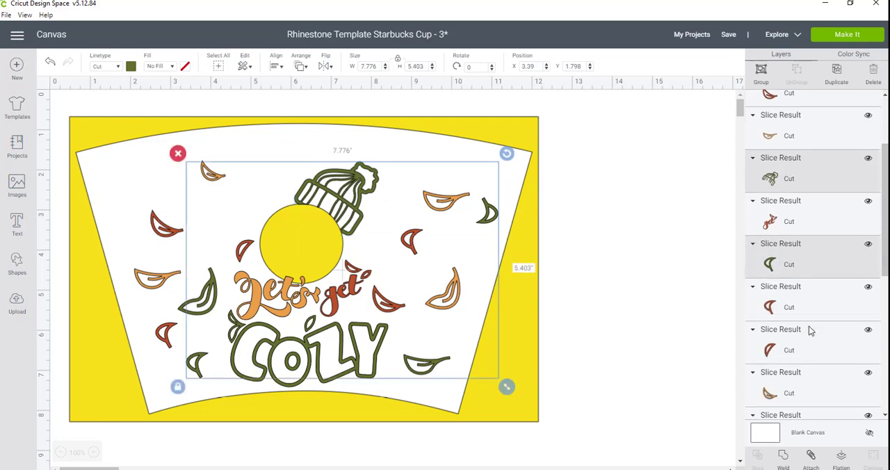
scroll(down, 3)
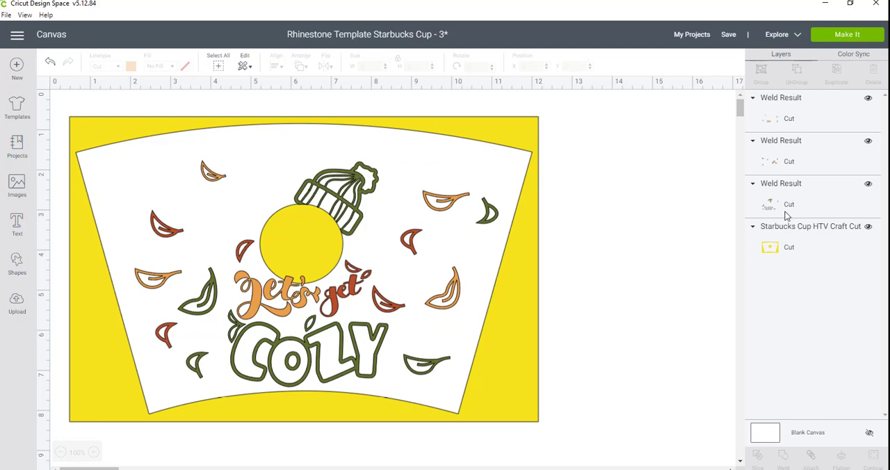
mouse_move(802, 187)
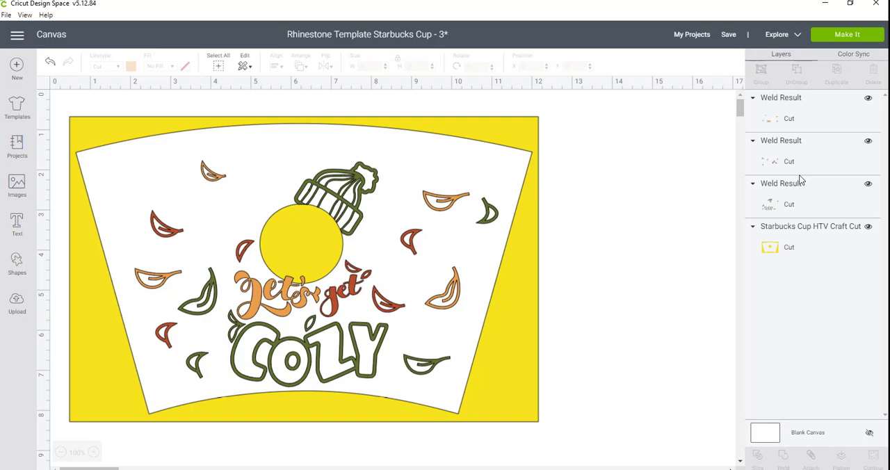
click(852, 36)
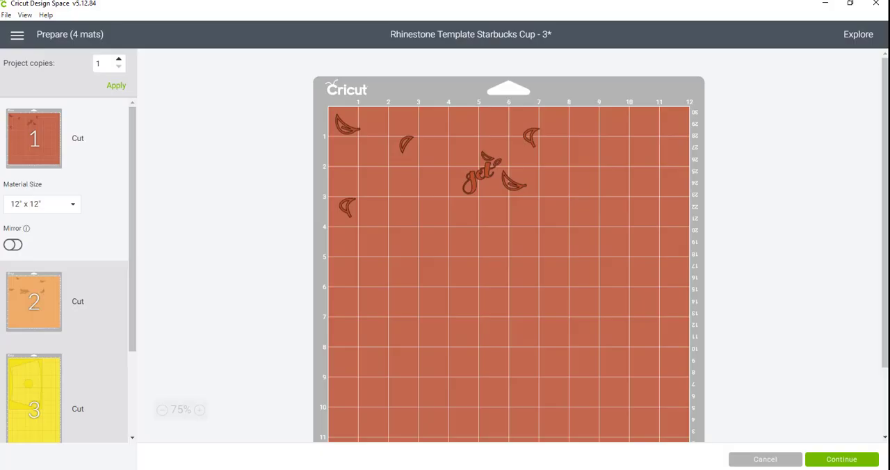
click(841, 459)
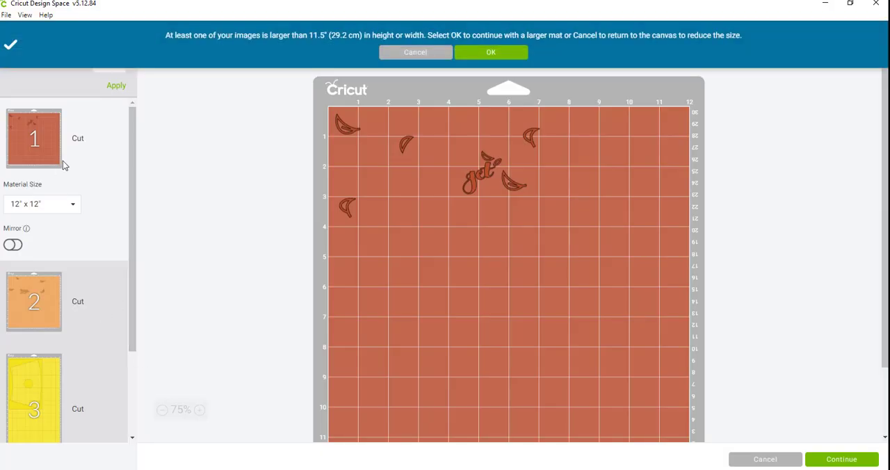